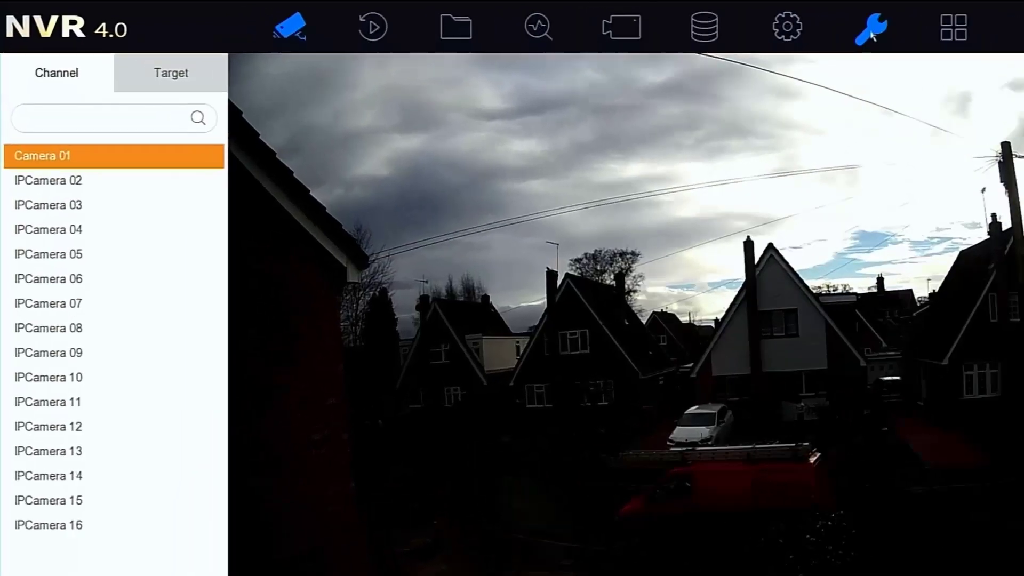
- Show the recorder's Device Info with firmware V4.50.000, Build 210125 via the Maintenance icon
{"action": "left_click", "coordinate": [870, 27]}
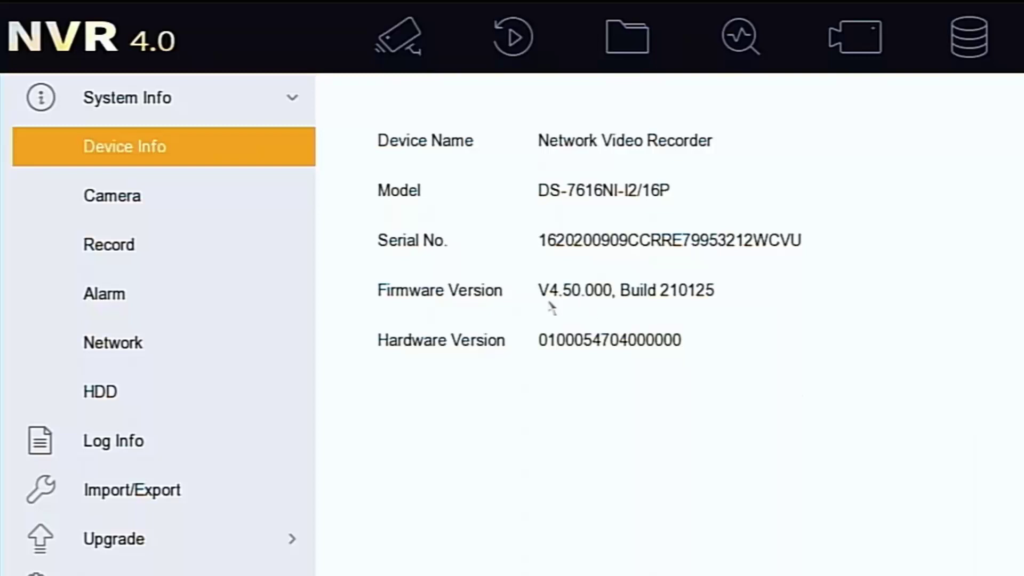
{"action": "mouse_move", "coordinate": [678, 317]}
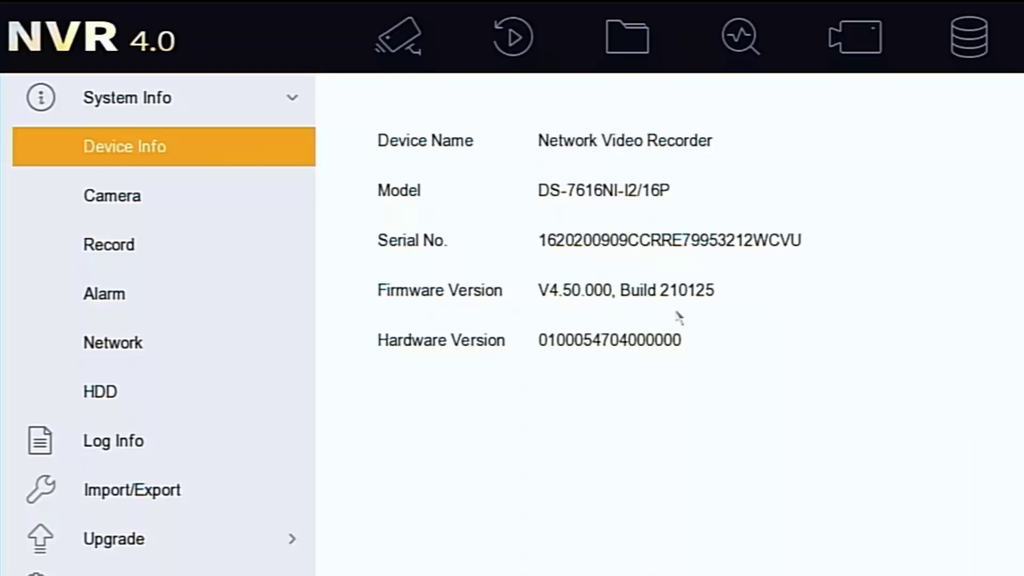
{"action": "mouse_move", "coordinate": [547, 202]}
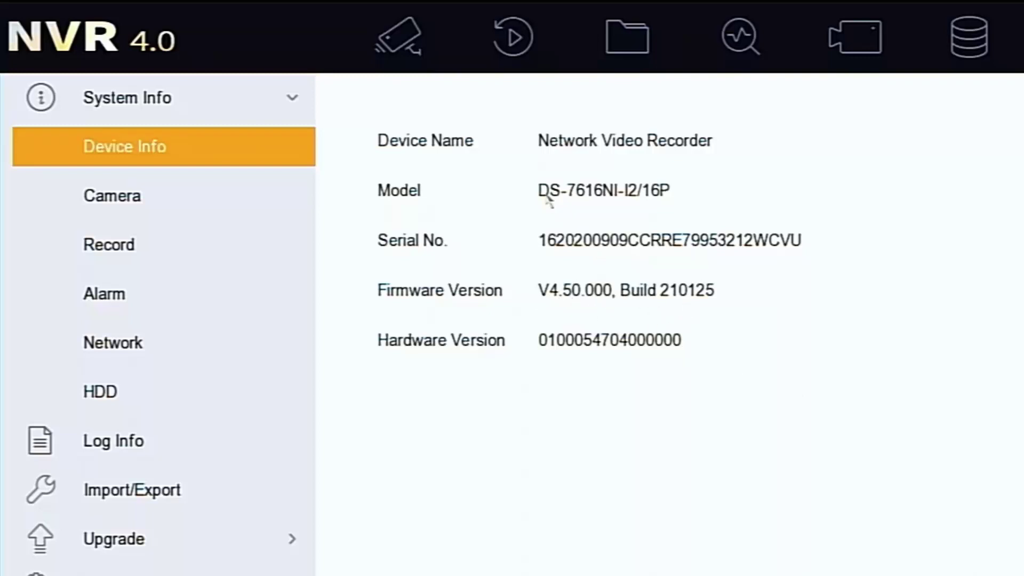
{"action": "mouse_move", "coordinate": [495, 390]}
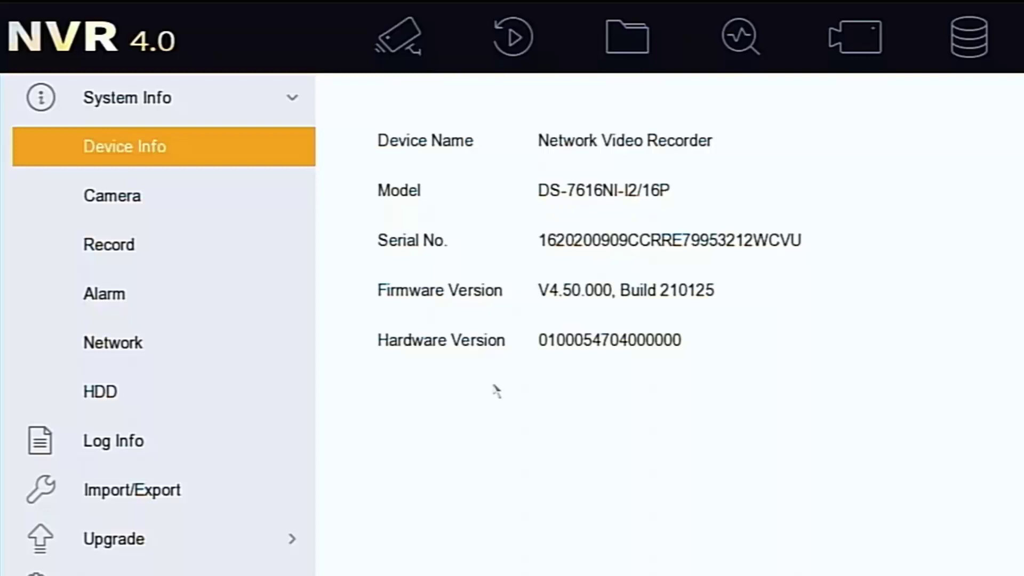
- Run Test Upgrade under Upgrade > Online Upgrade, which reports the current firmware is the latest
{"action": "left_click", "coordinate": [114, 537]}
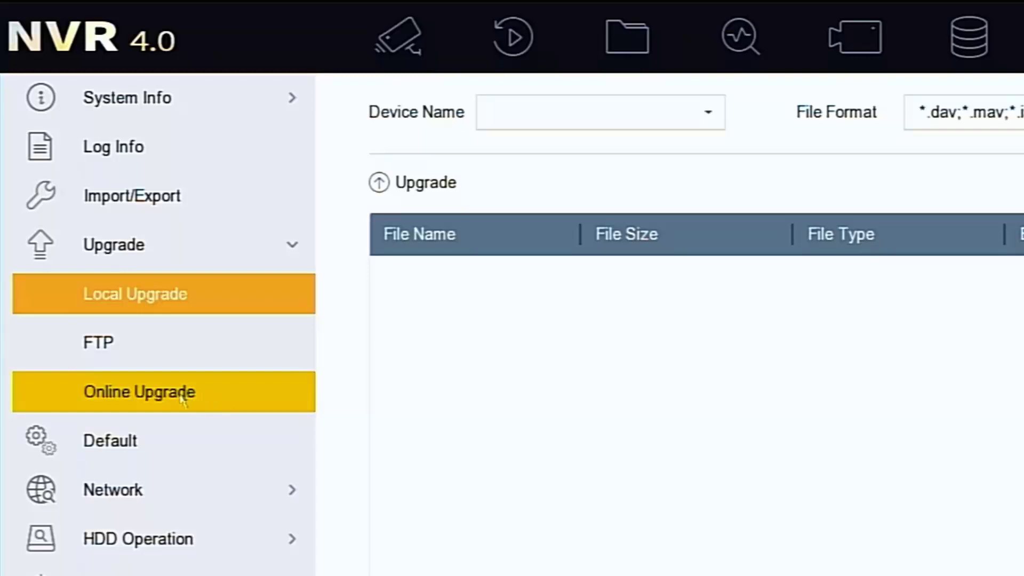
{"action": "left_click", "coordinate": [139, 391]}
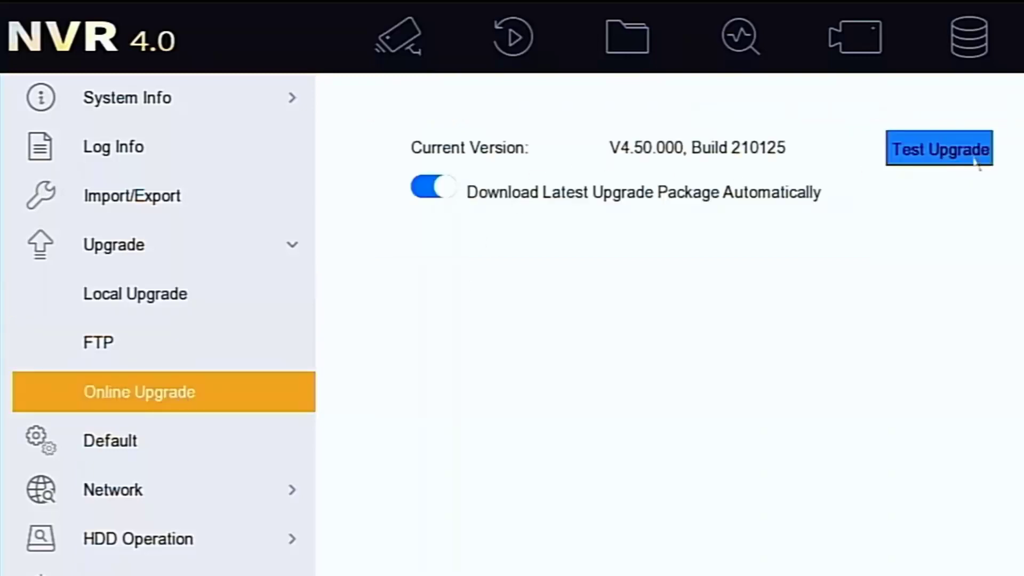
{"action": "left_click", "coordinate": [939, 150]}
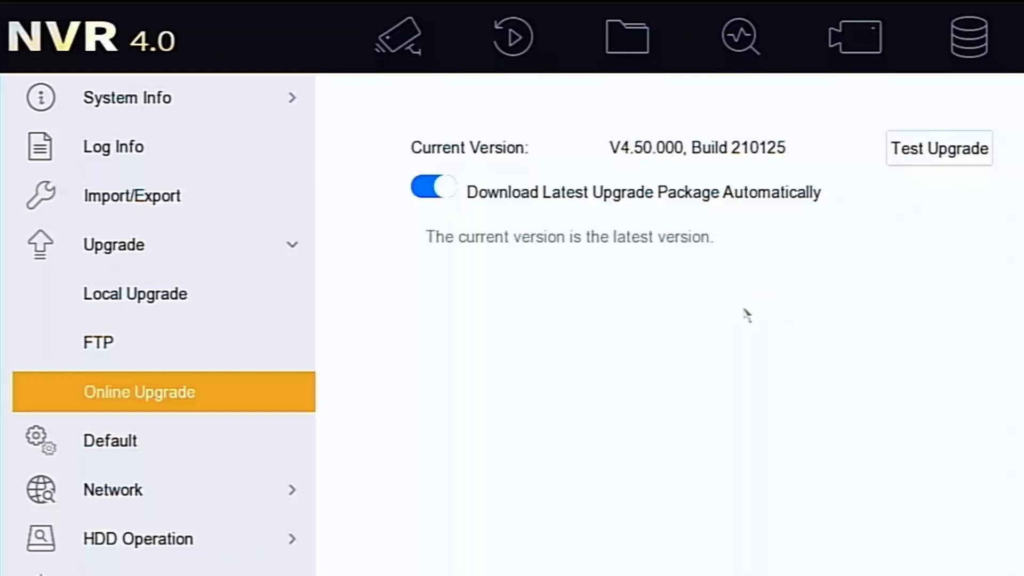
{"action": "mouse_move", "coordinate": [737, 315]}
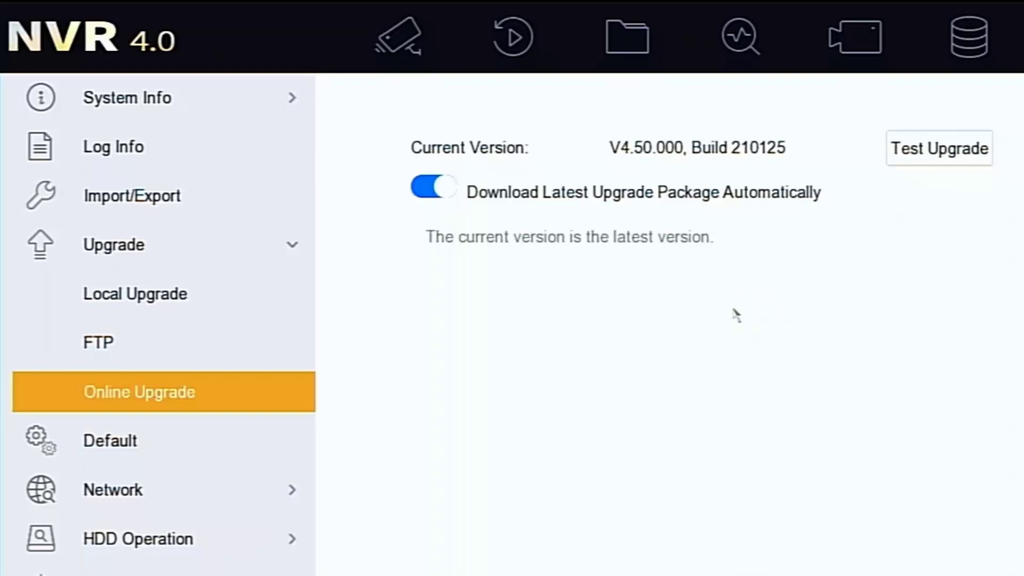
{"action": "mouse_move", "coordinate": [691, 331]}
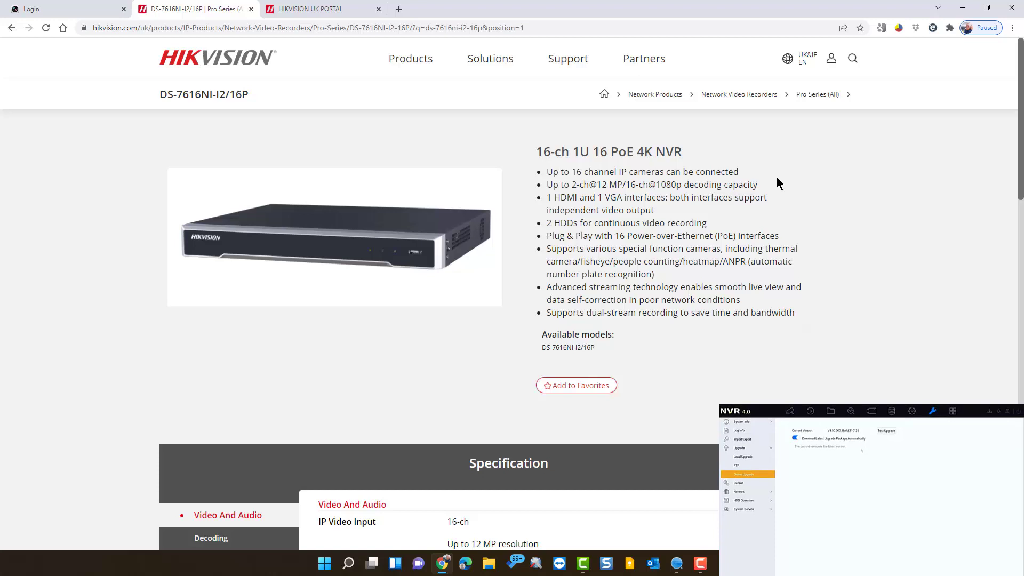
{"action": "mouse_move", "coordinate": [853, 58]}
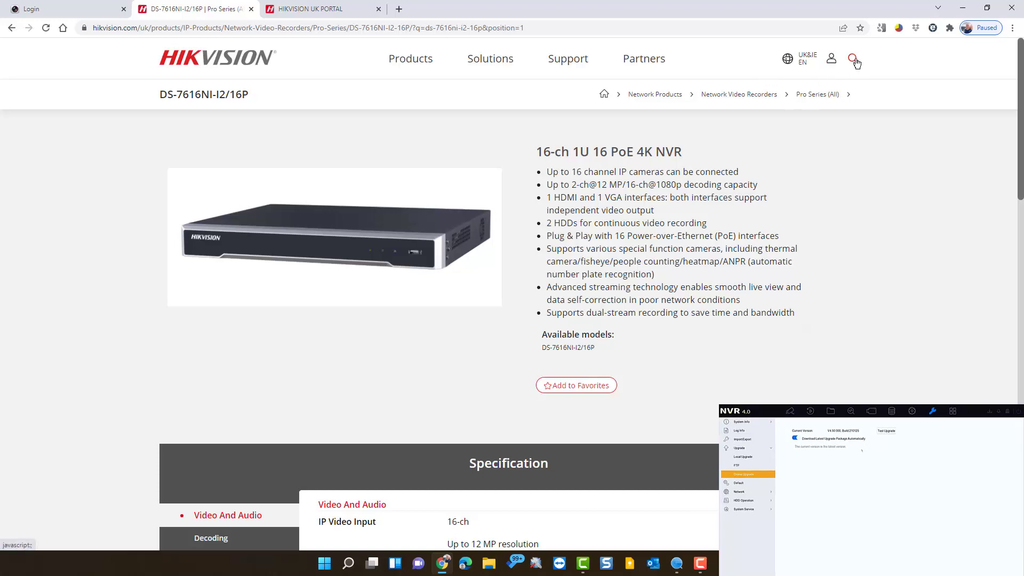
{"action": "left_click", "coordinate": [853, 59]}
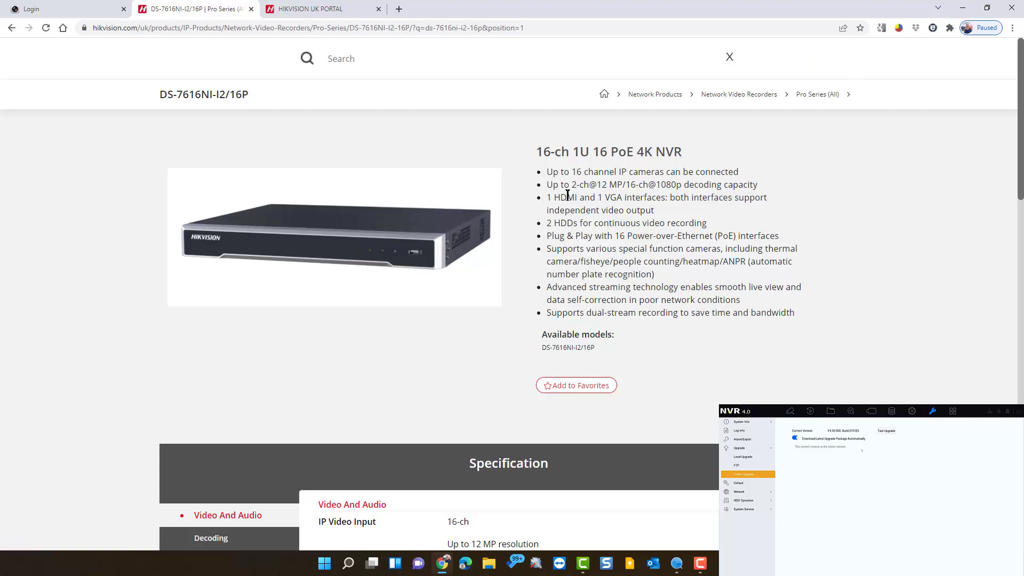
{"action": "mouse_move", "coordinate": [400, 174]}
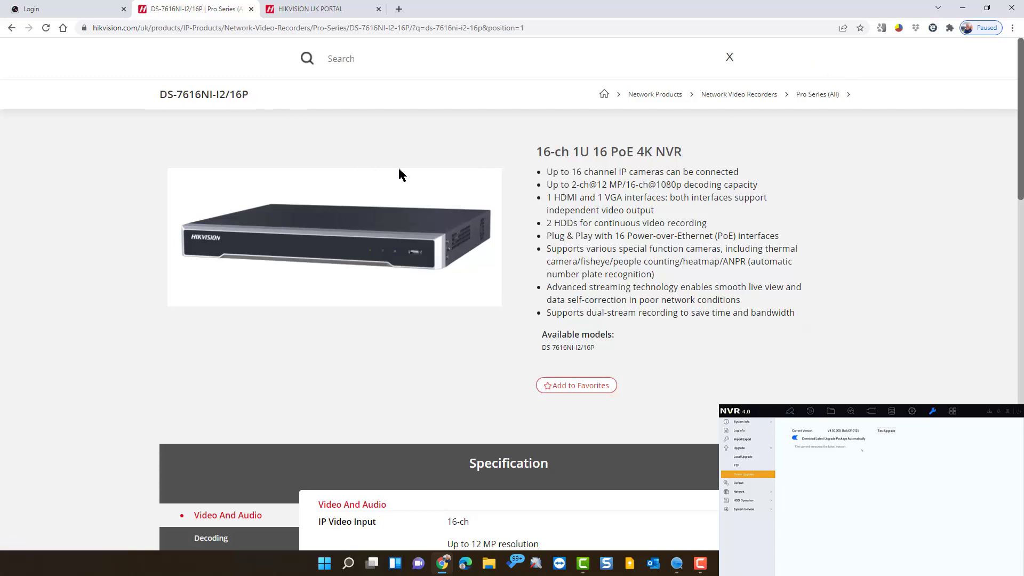
{"action": "left_click", "coordinate": [729, 57]}
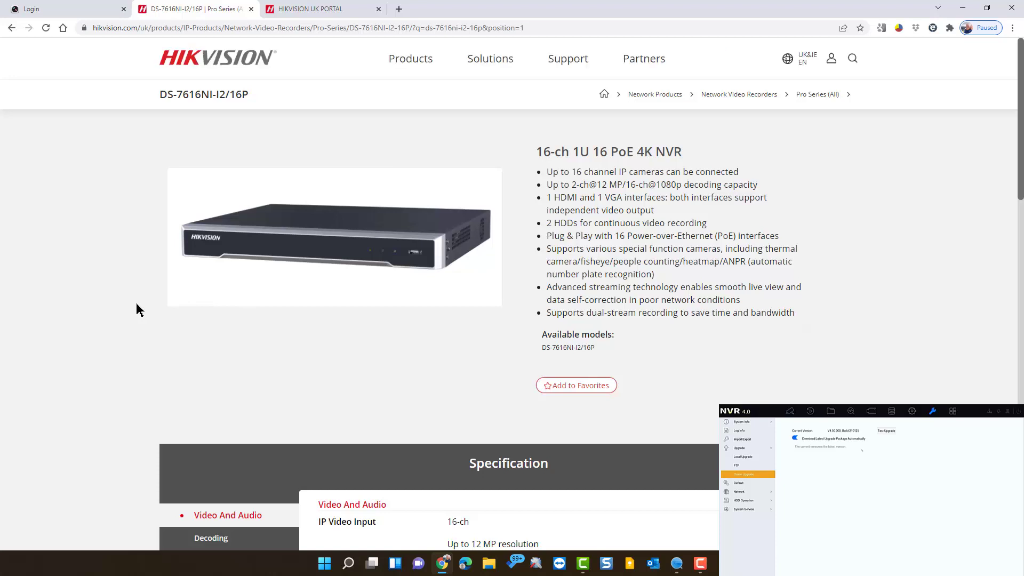
{"action": "scroll", "scroll_direction": "down", "scroll_amount": 3}
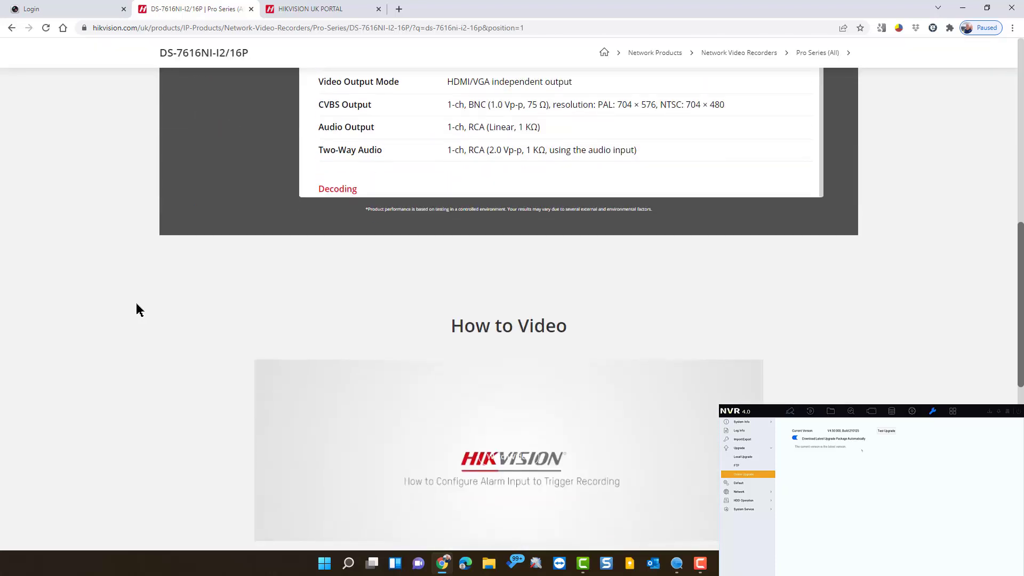
{"action": "scroll", "scroll_direction": "down", "scroll_amount": 3}
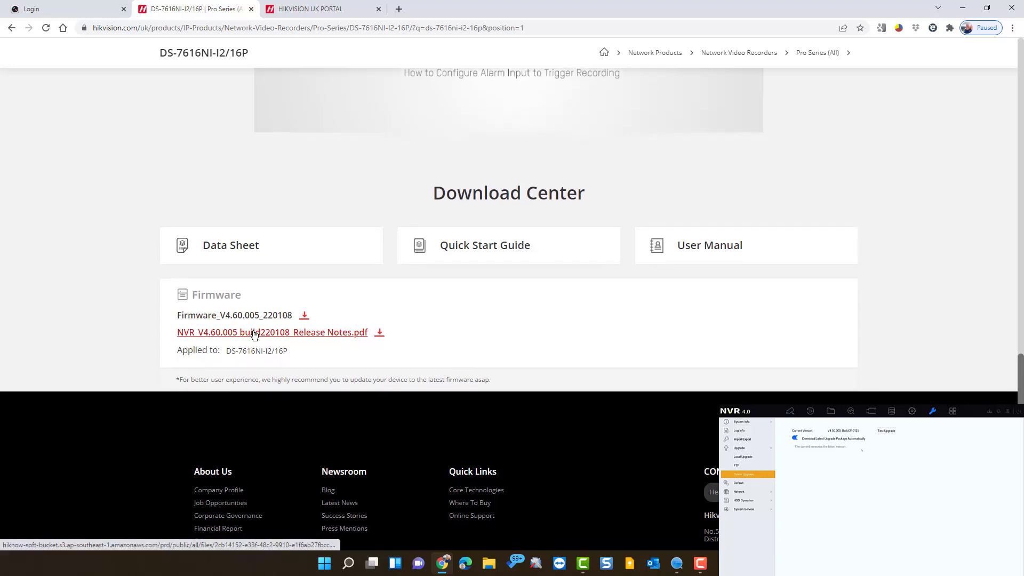
{"action": "mouse_move", "coordinate": [257, 315]}
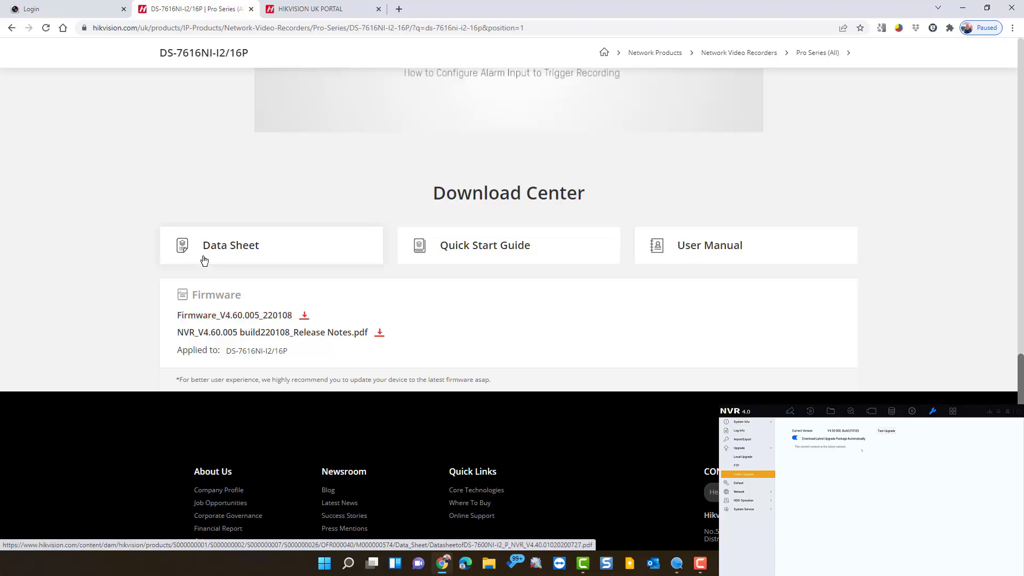
{"action": "scroll", "scroll_direction": "up", "scroll_amount": 3}
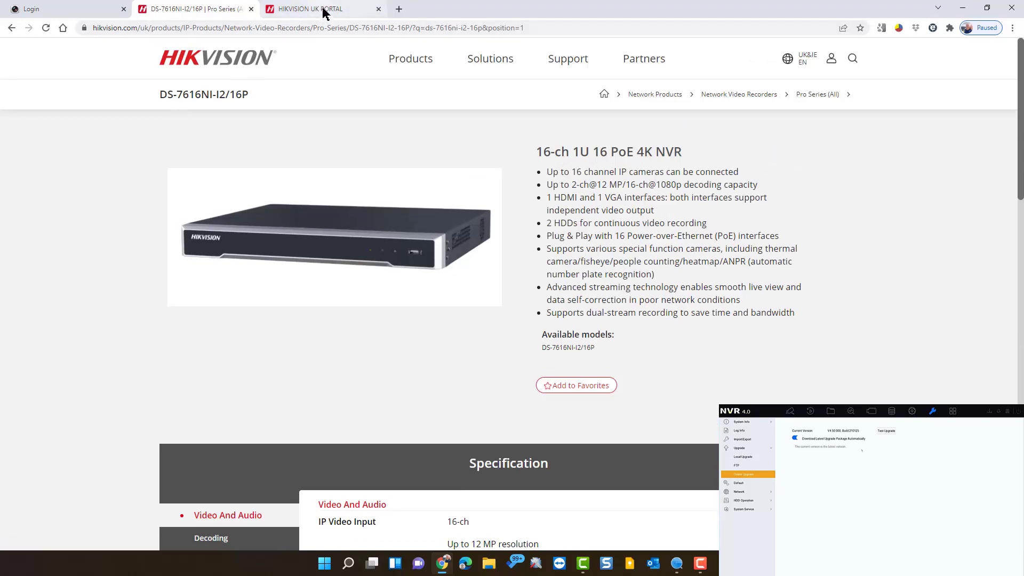
- Browse the UK portal through Product Firmware > Hikvision > 04 Back Ends > NVR > 01 I Series
{"action": "left_click", "coordinate": [307, 8]}
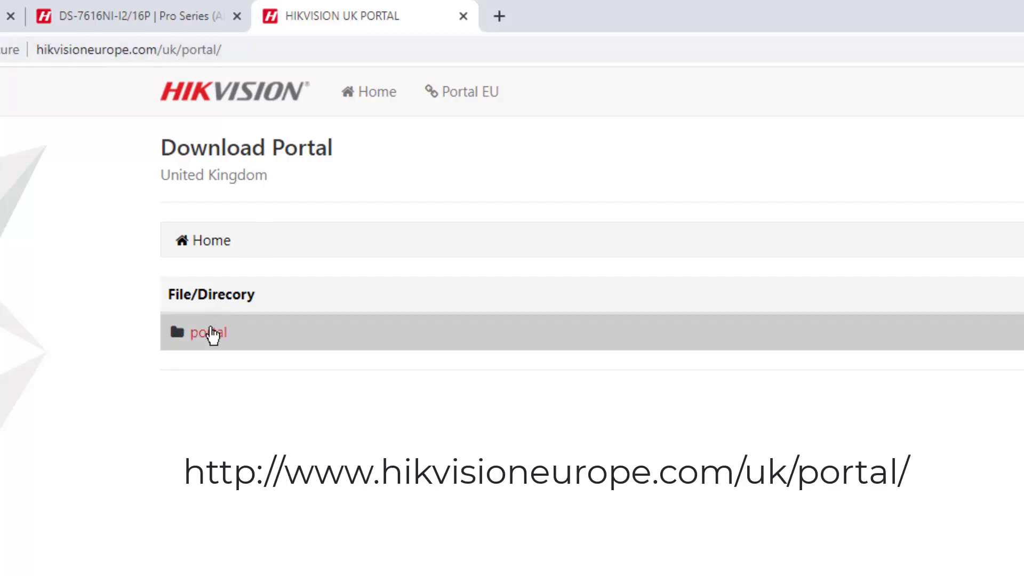
{"action": "left_click", "coordinate": [208, 332]}
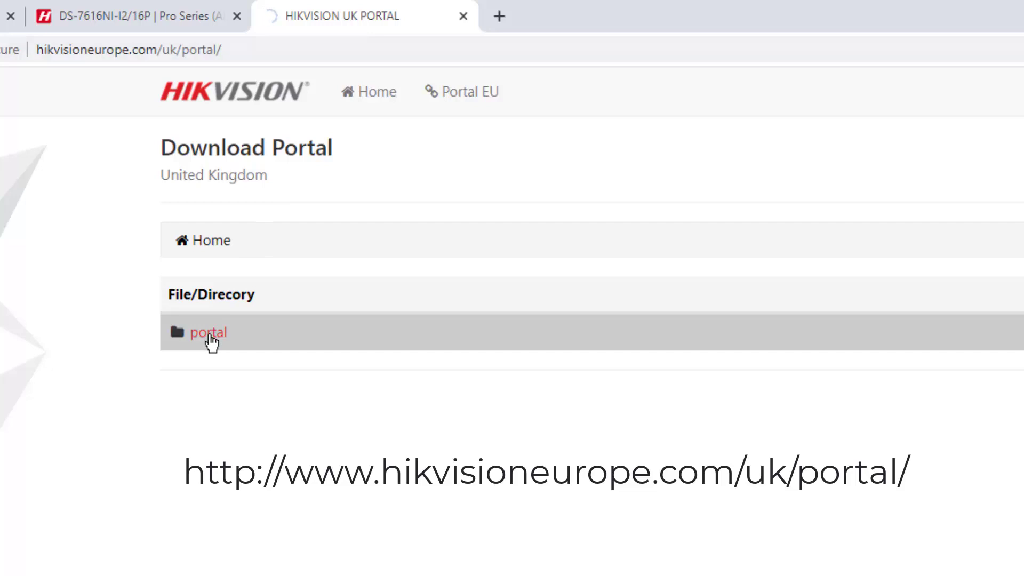
{"action": "left_click", "coordinate": [208, 333]}
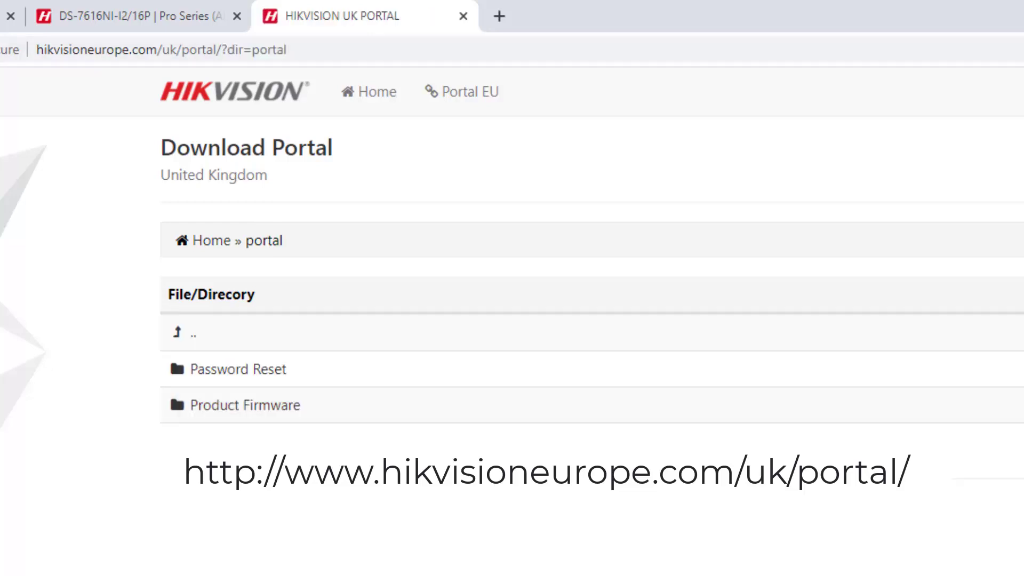
{"action": "left_click", "coordinate": [245, 405]}
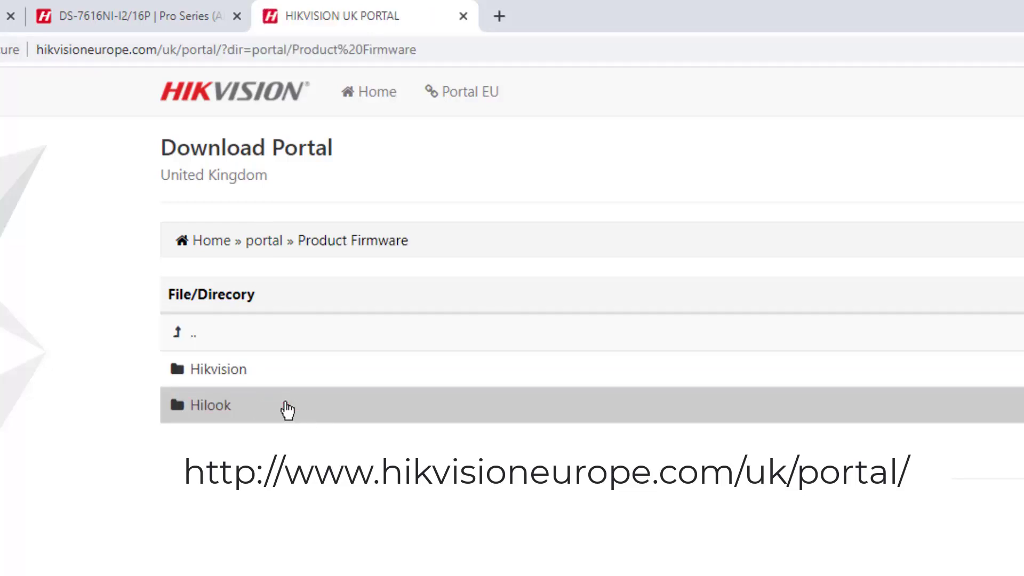
{"action": "left_click", "coordinate": [217, 369]}
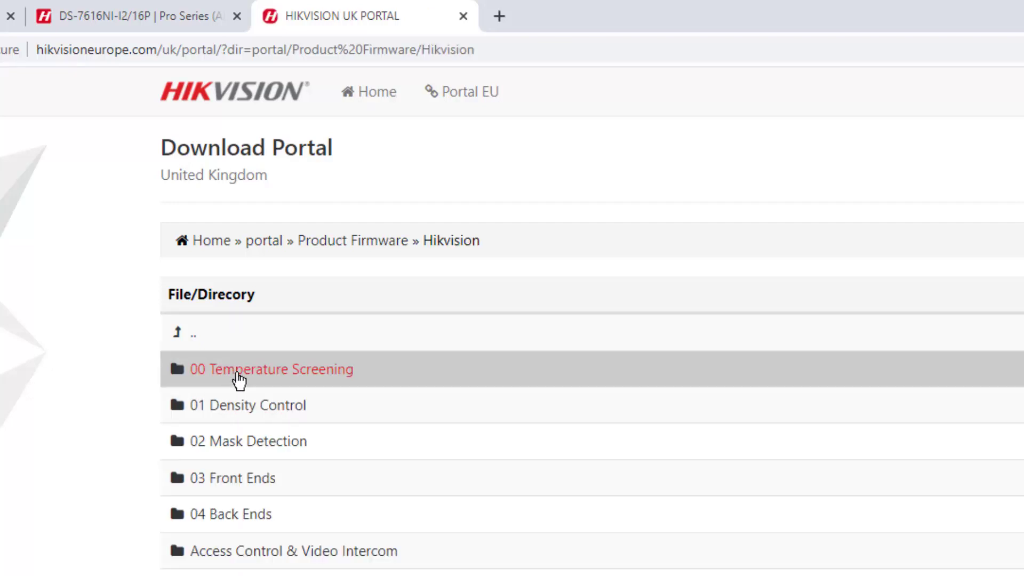
{"action": "mouse_move", "coordinate": [230, 514]}
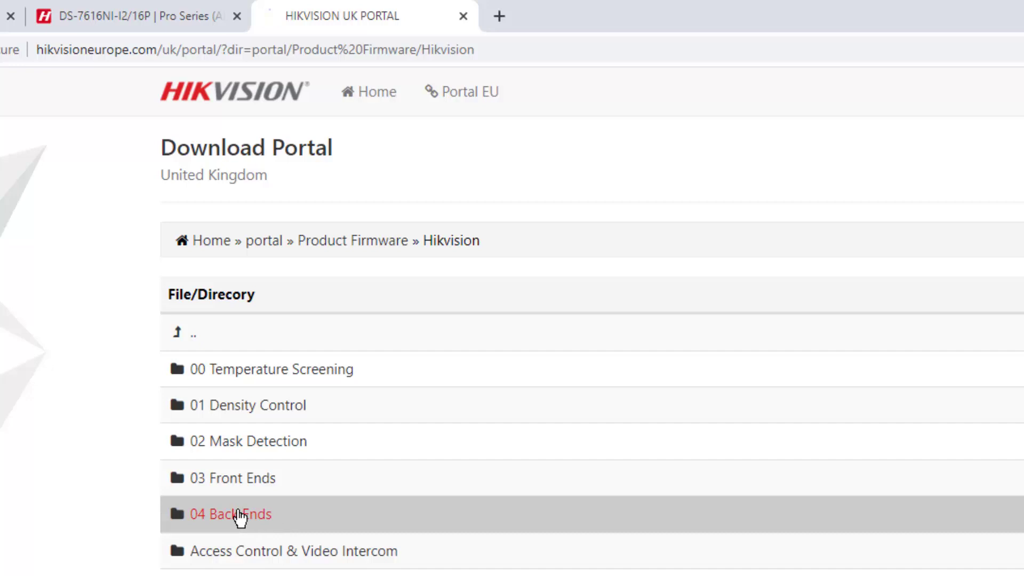
{"action": "left_click", "coordinate": [231, 514]}
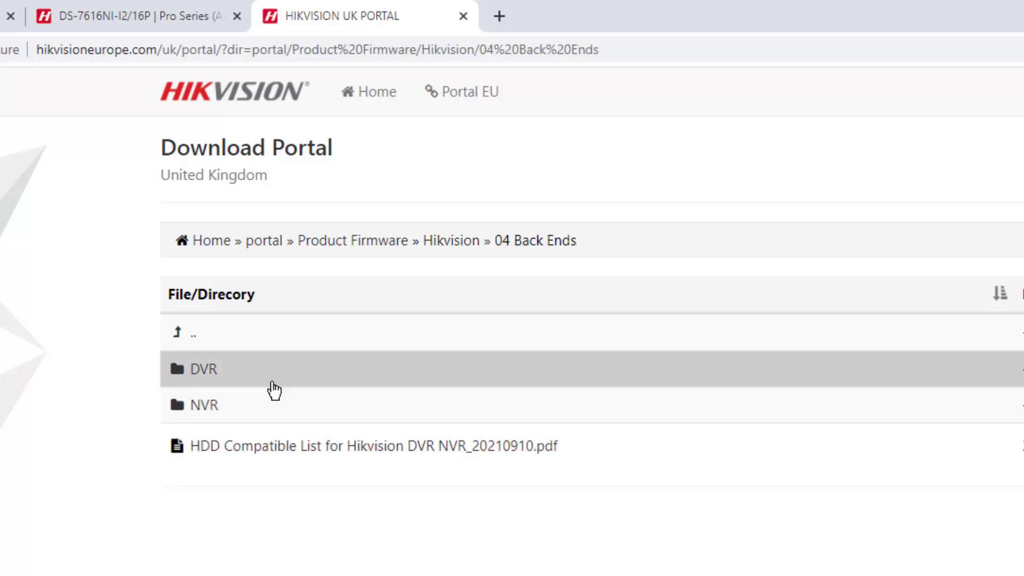
{"action": "mouse_move", "coordinate": [205, 405]}
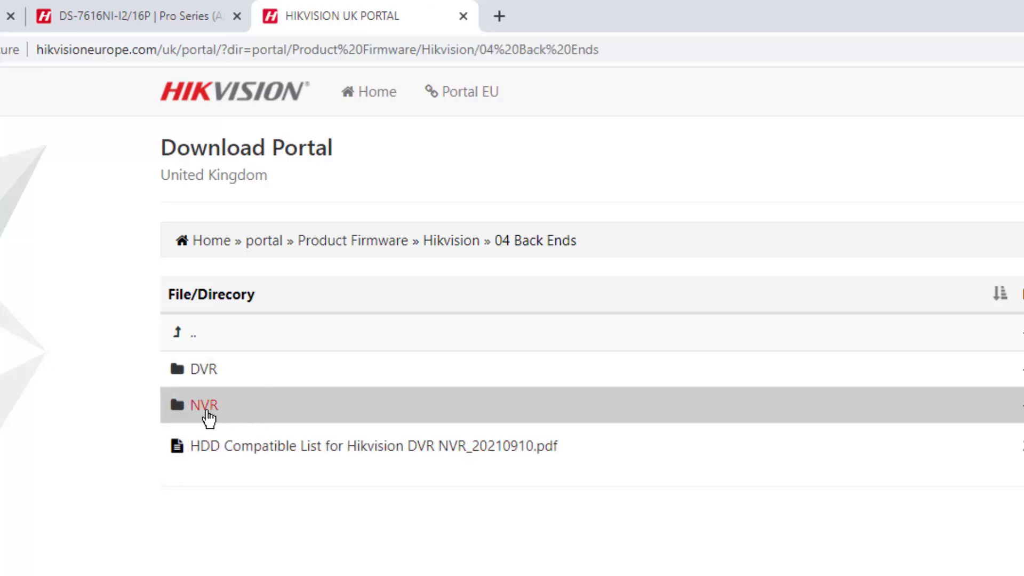
{"action": "left_click", "coordinate": [203, 405]}
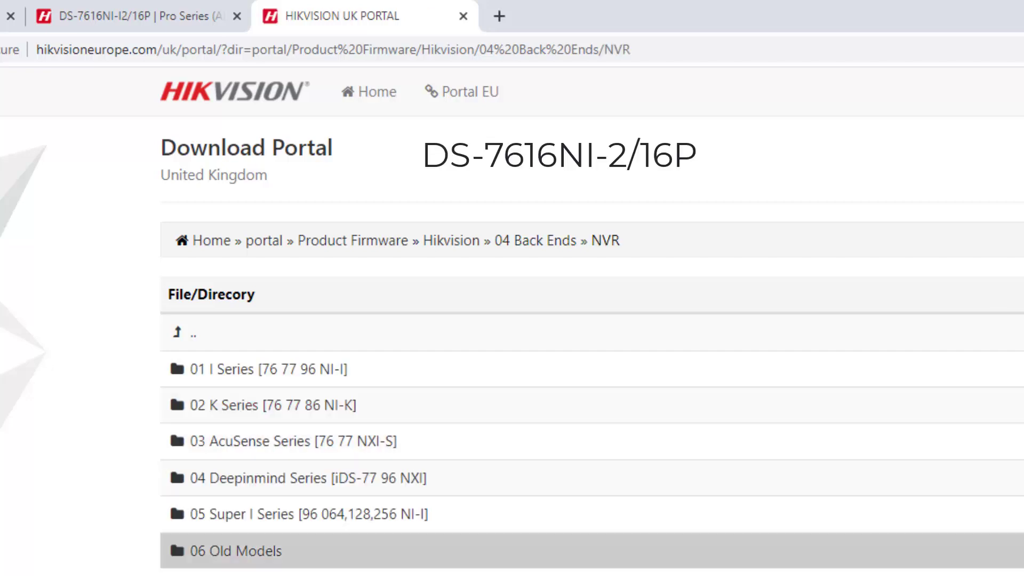
{"action": "mouse_move", "coordinate": [50, 422]}
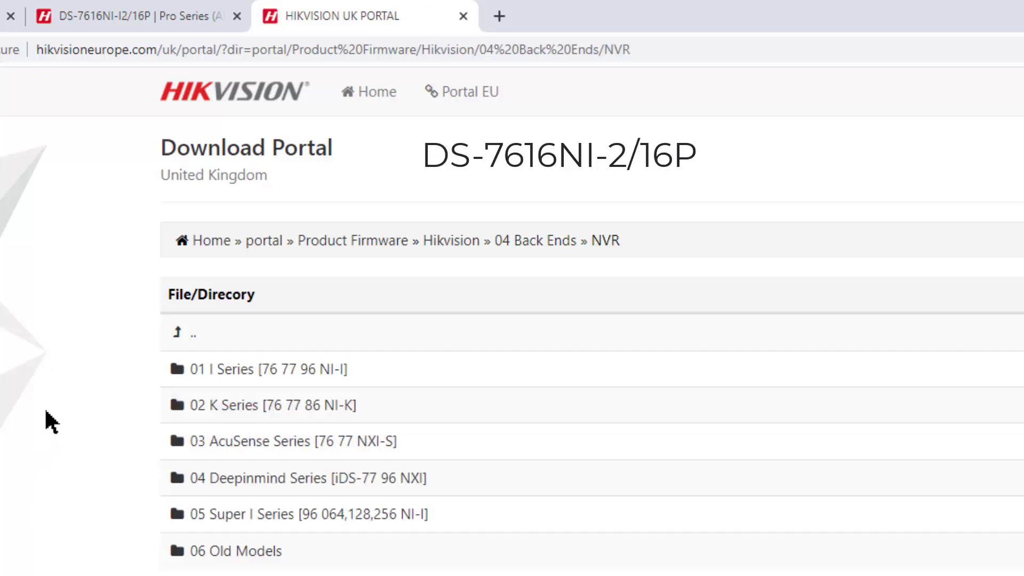
{"action": "mouse_move", "coordinate": [287, 369]}
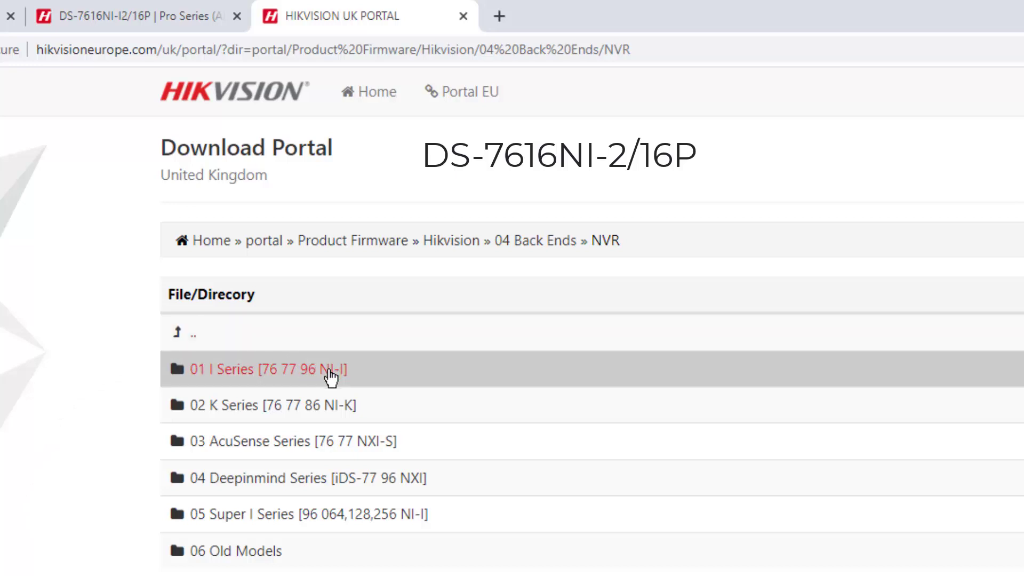
{"action": "left_click", "coordinate": [267, 369]}
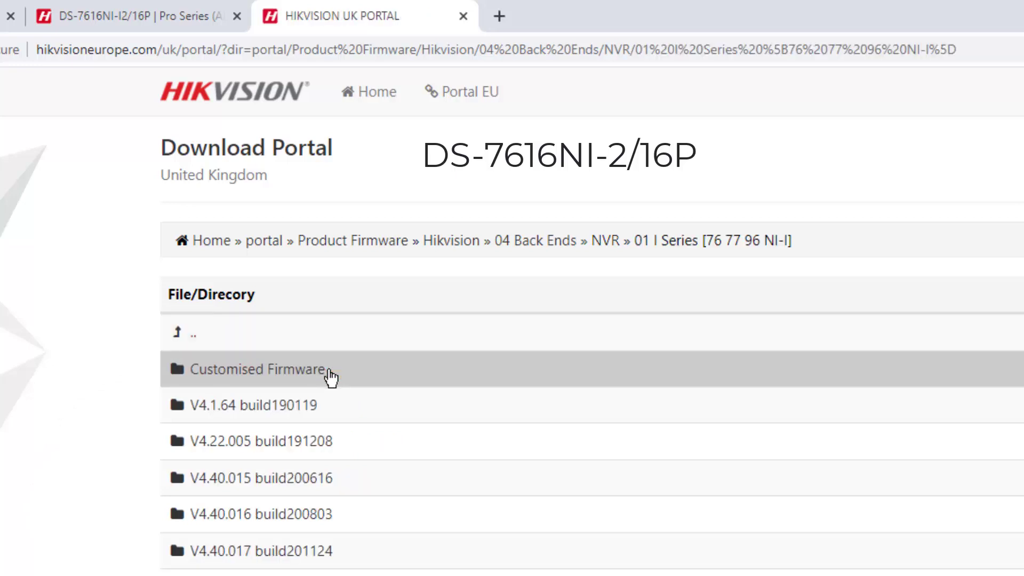
- Download the V4.60.005 build220108 firmware zip for the I Series recorder
{"action": "scroll", "scroll_direction": "down", "scroll_amount": 3}
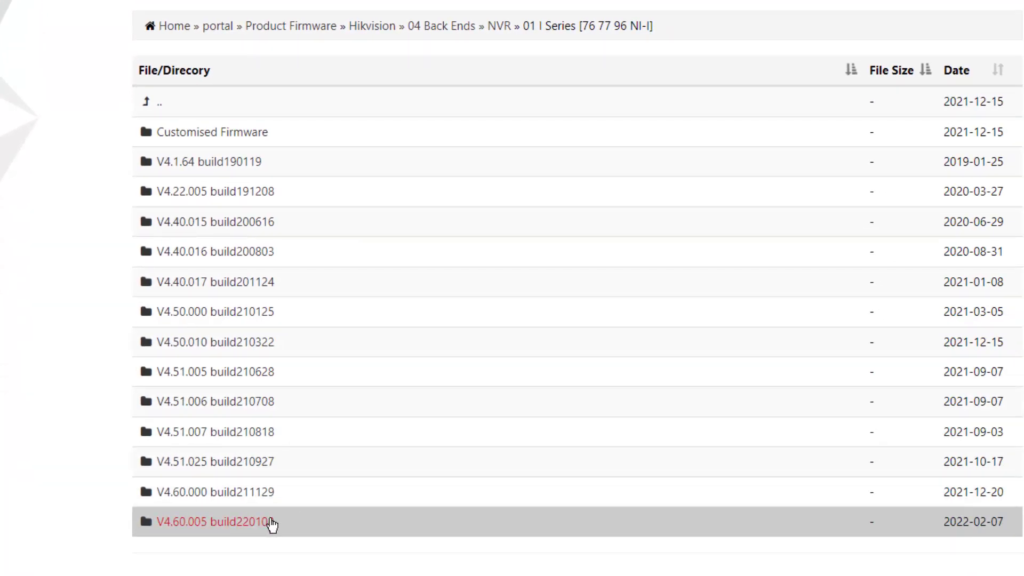
{"action": "left_click", "coordinate": [210, 521]}
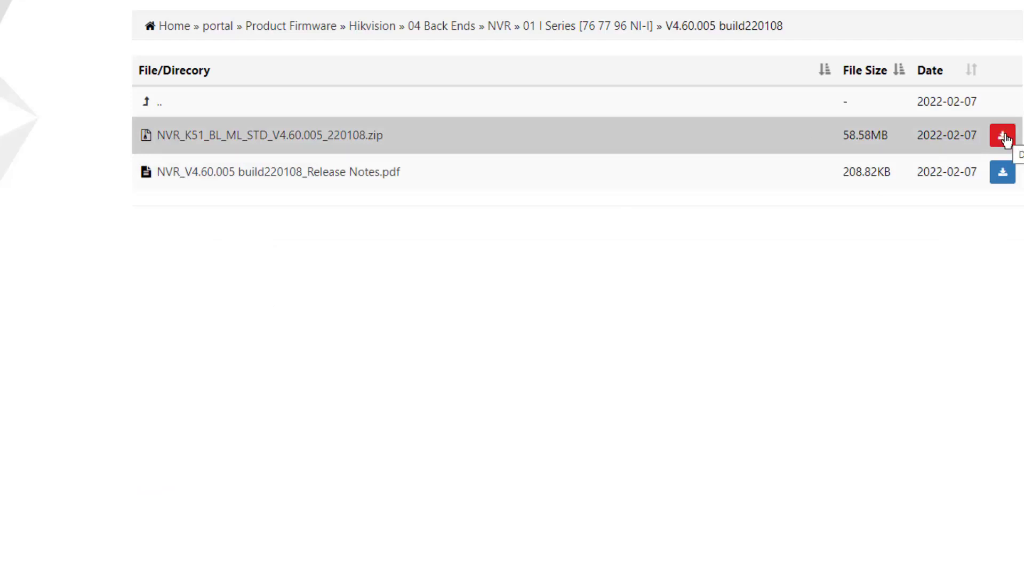
{"action": "left_click", "coordinate": [1001, 136]}
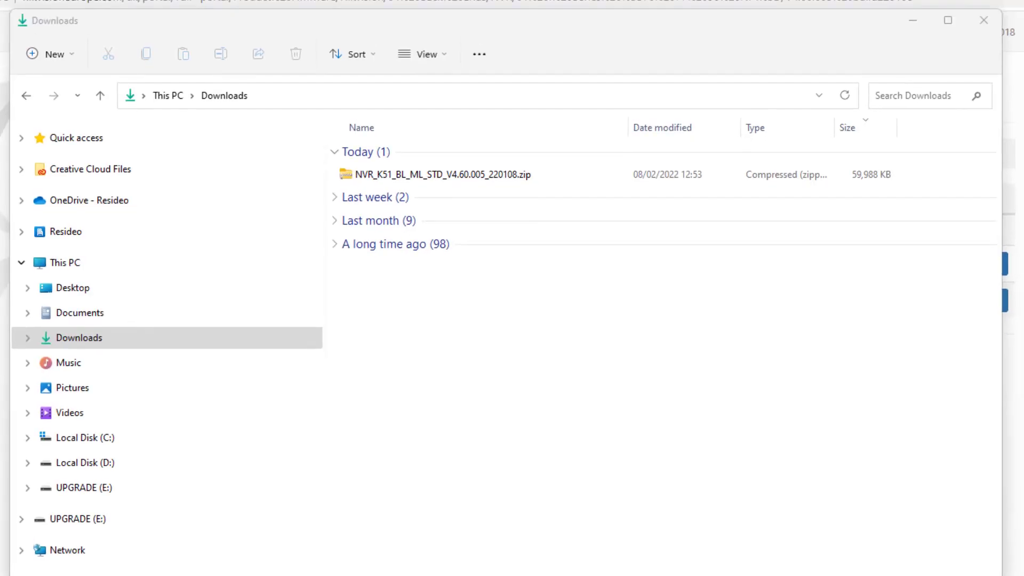
{"action": "mouse_move", "coordinate": [381, 510]}
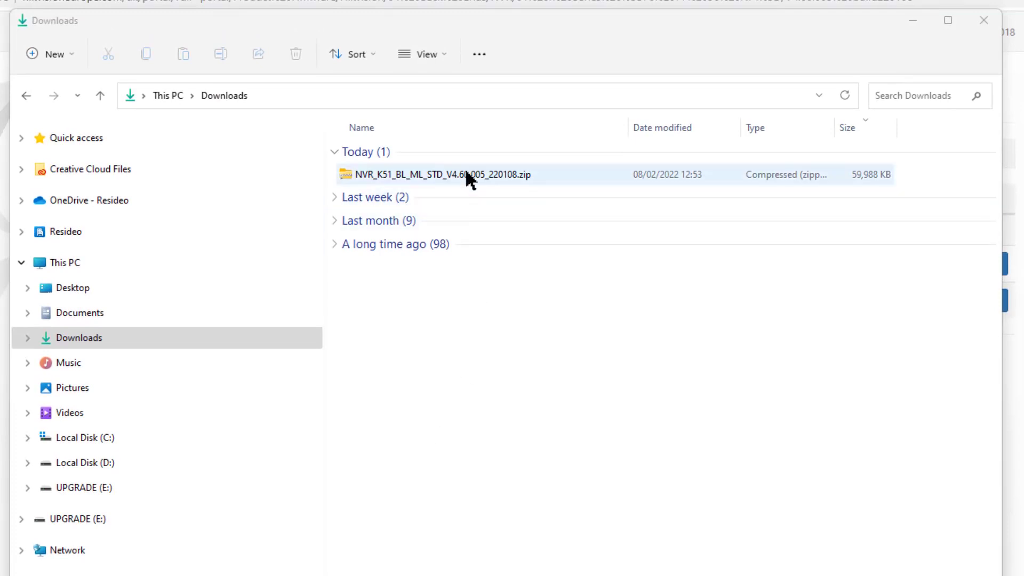
- Extract the NVR_K51 firmware zip into its own NVR_K51_BL_ML_STD_V4.60.005_220108 folder in Downloads
{"action": "right_click", "coordinate": [444, 174]}
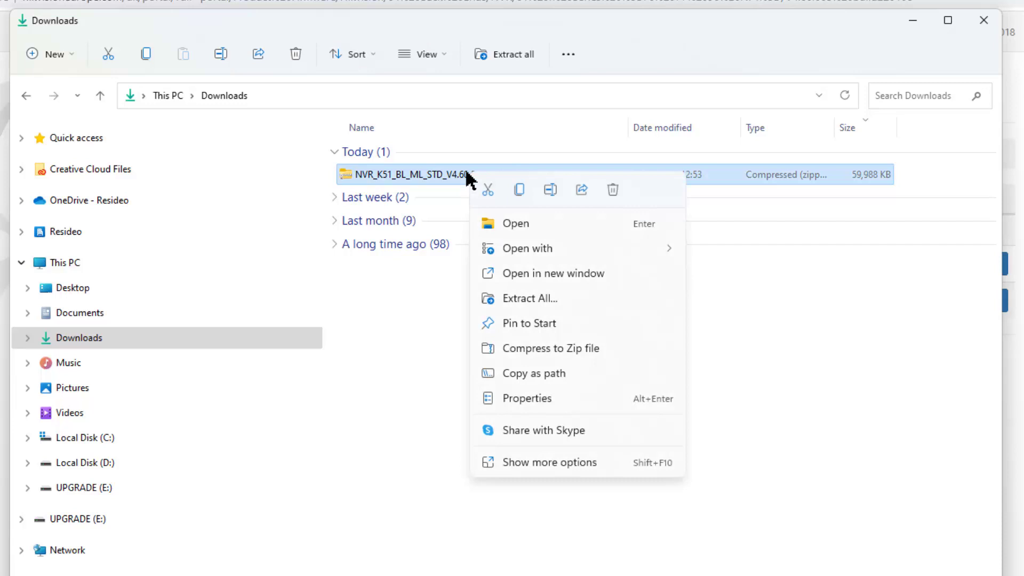
{"action": "mouse_move", "coordinate": [529, 298]}
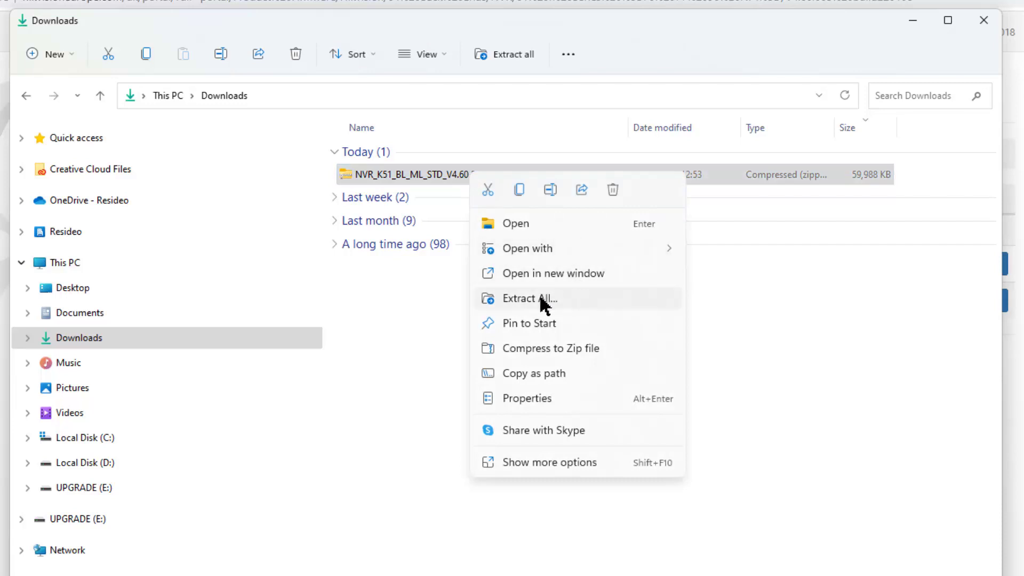
{"action": "left_click", "coordinate": [529, 299]}
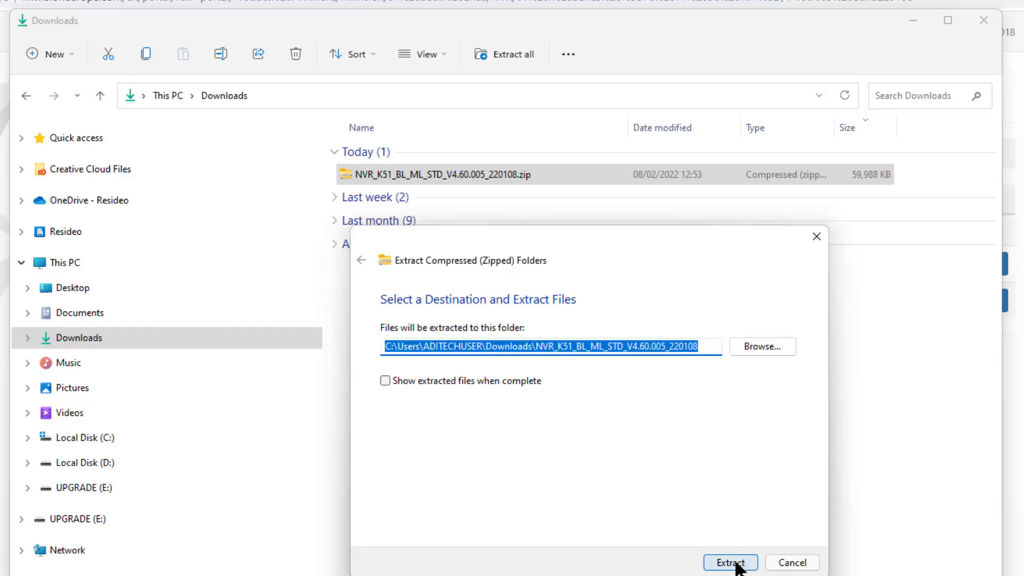
{"action": "left_click", "coordinate": [729, 562]}
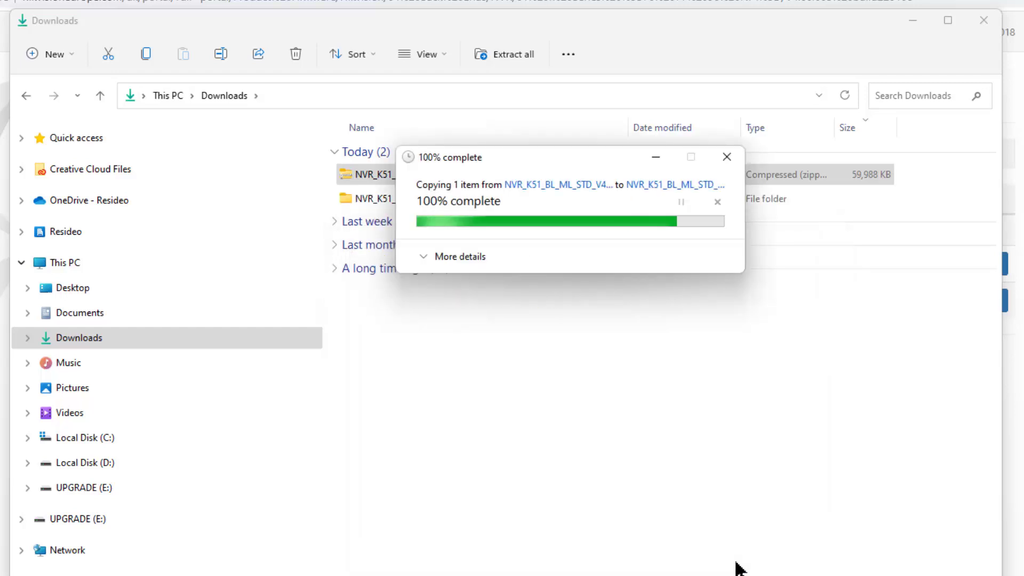
{"action": "left_click", "coordinate": [725, 156]}
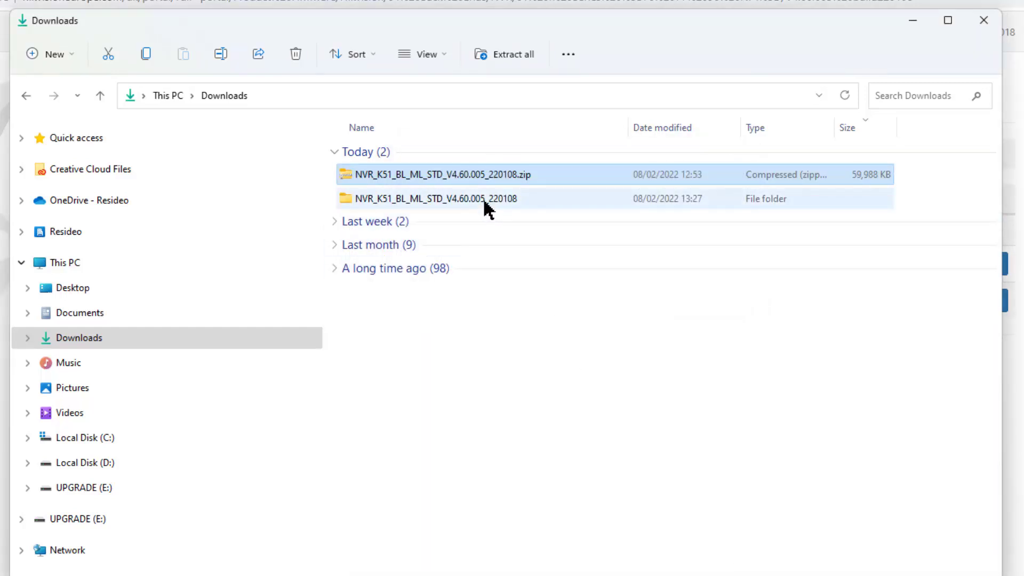
- Copy the extracted firmware folder onto the UPGRADE (E:) USB drive and bring up the drive's actions
{"action": "left_click", "coordinate": [435, 198]}
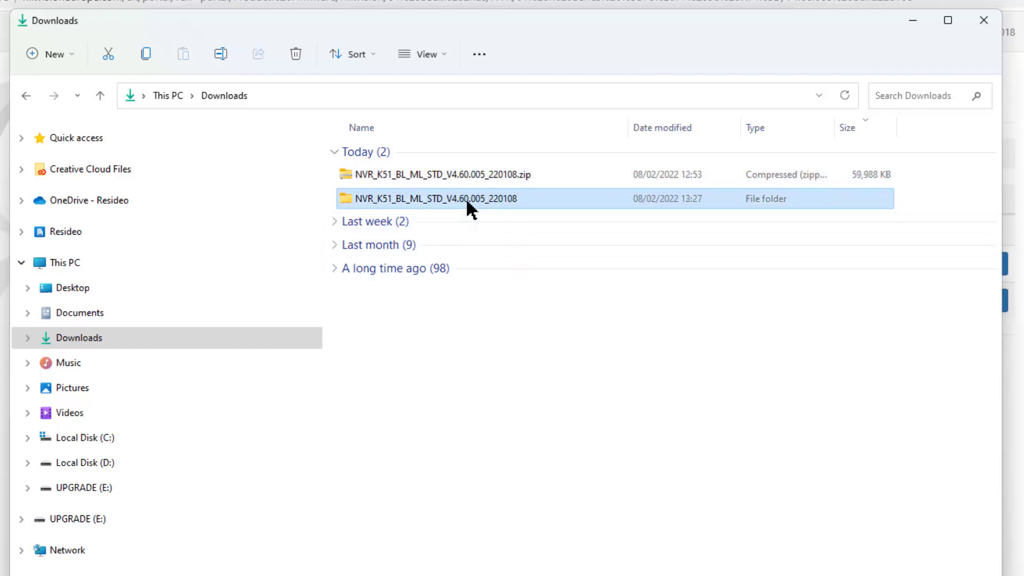
{"action": "mouse_move", "coordinate": [457, 202]}
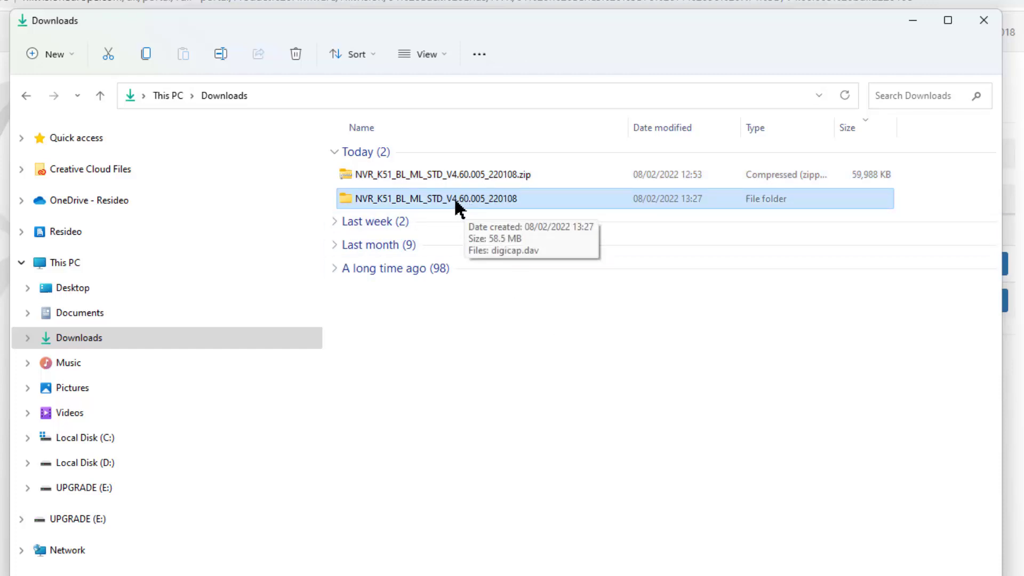
{"action": "mouse_move", "coordinate": [146, 53]}
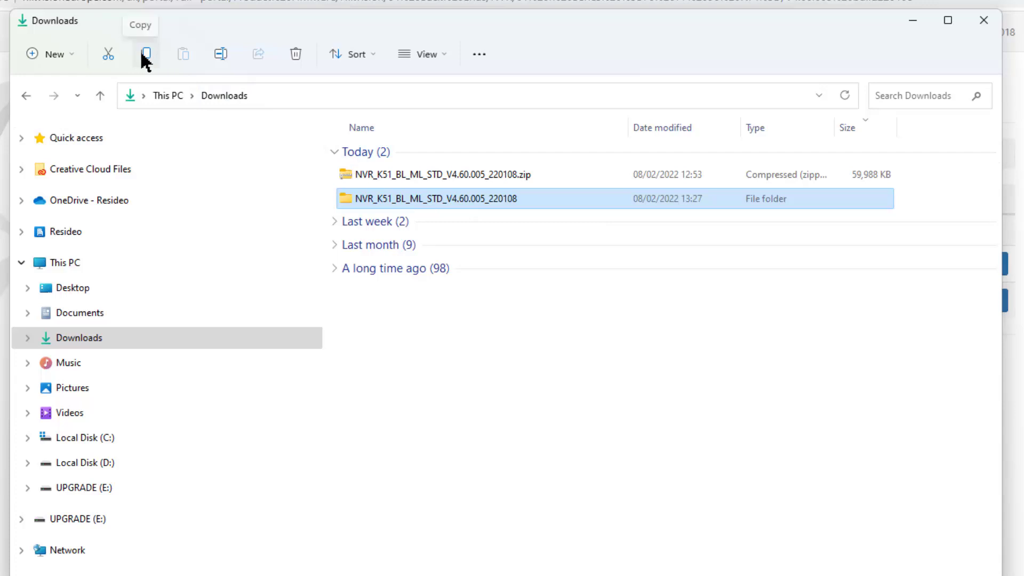
{"action": "mouse_move", "coordinate": [90, 511]}
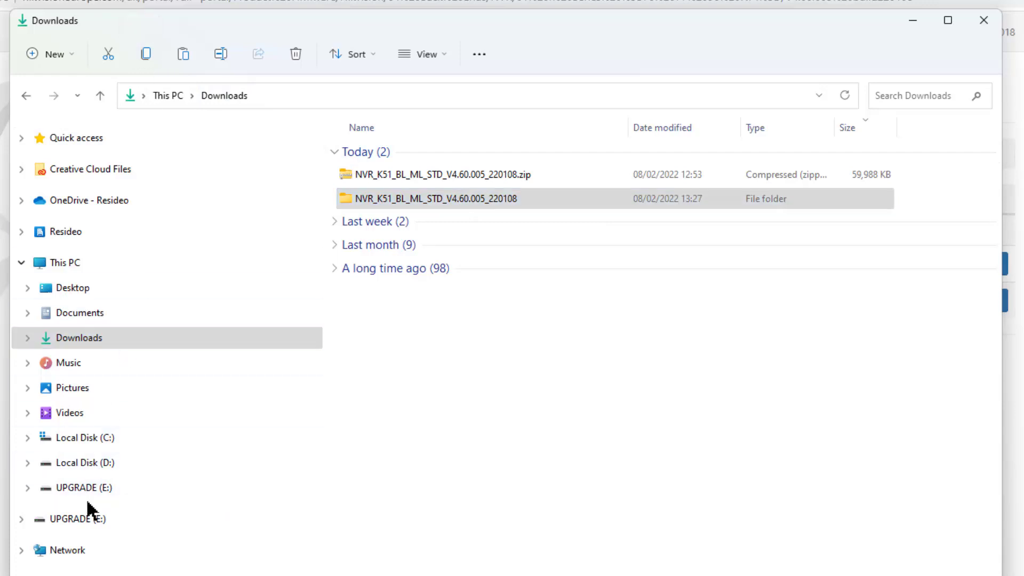
{"action": "left_click", "coordinate": [83, 487]}
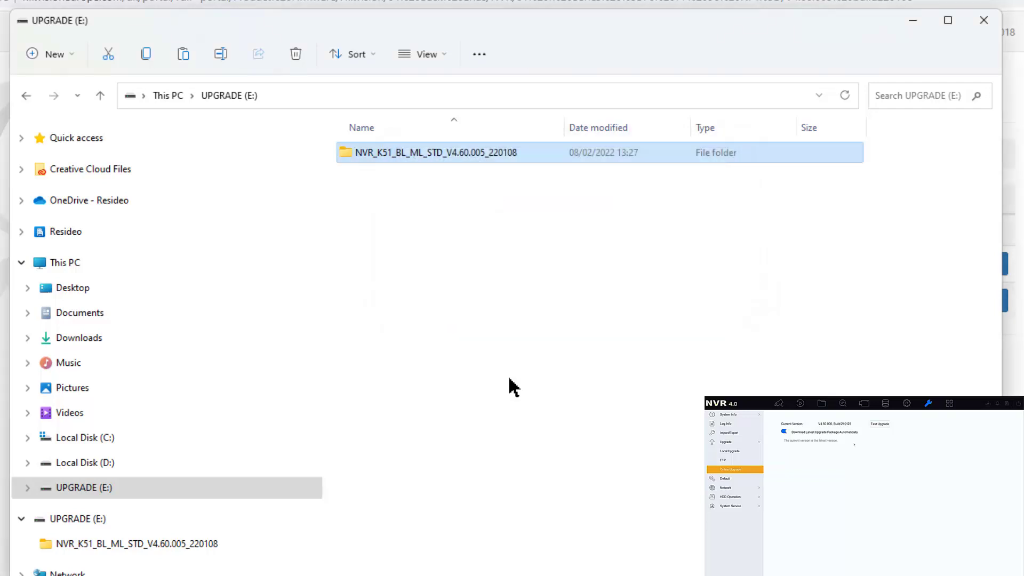
{"action": "mouse_move", "coordinate": [536, 365]}
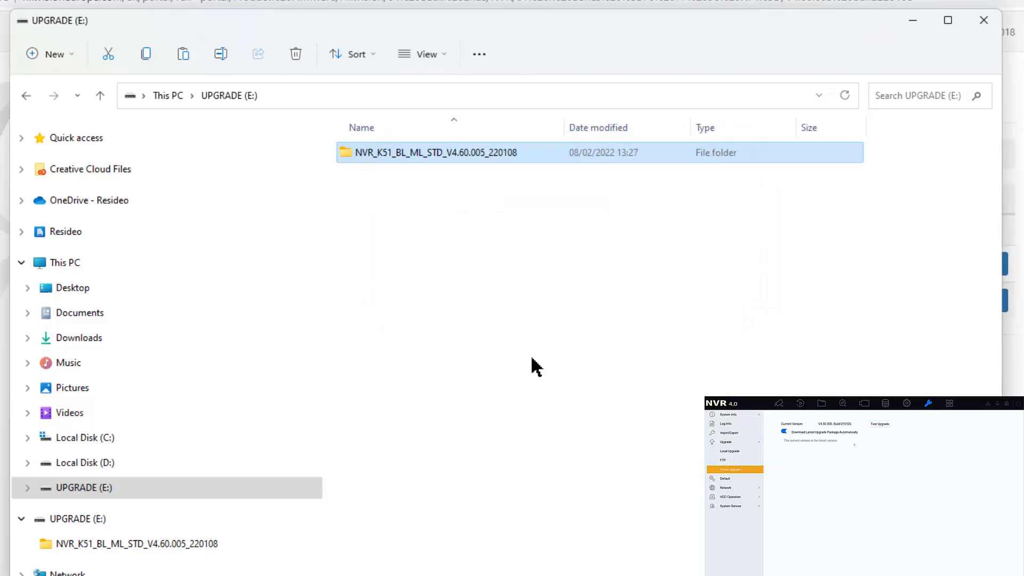
{"action": "left_click", "coordinate": [83, 487]}
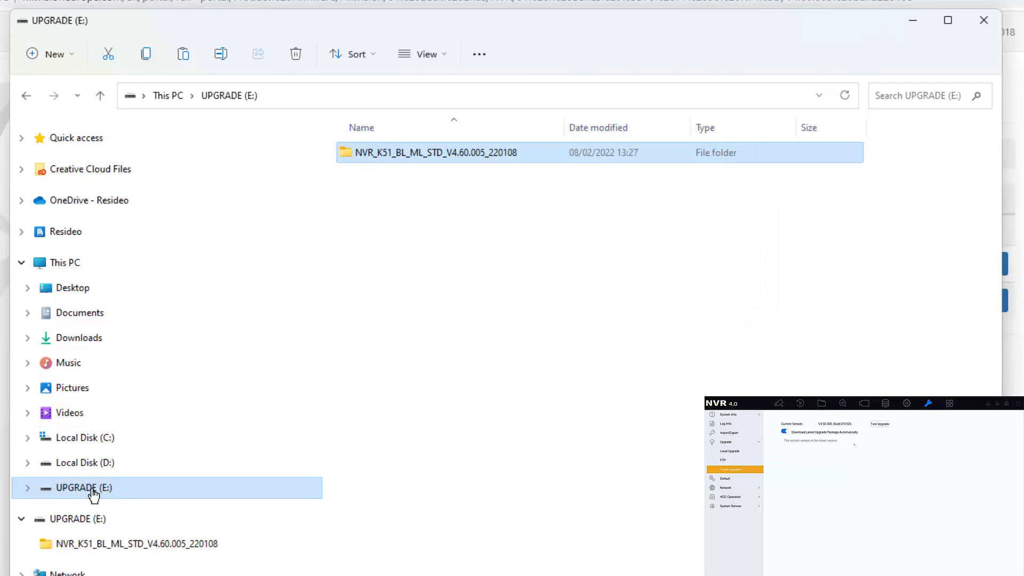
{"action": "right_click", "coordinate": [83, 488]}
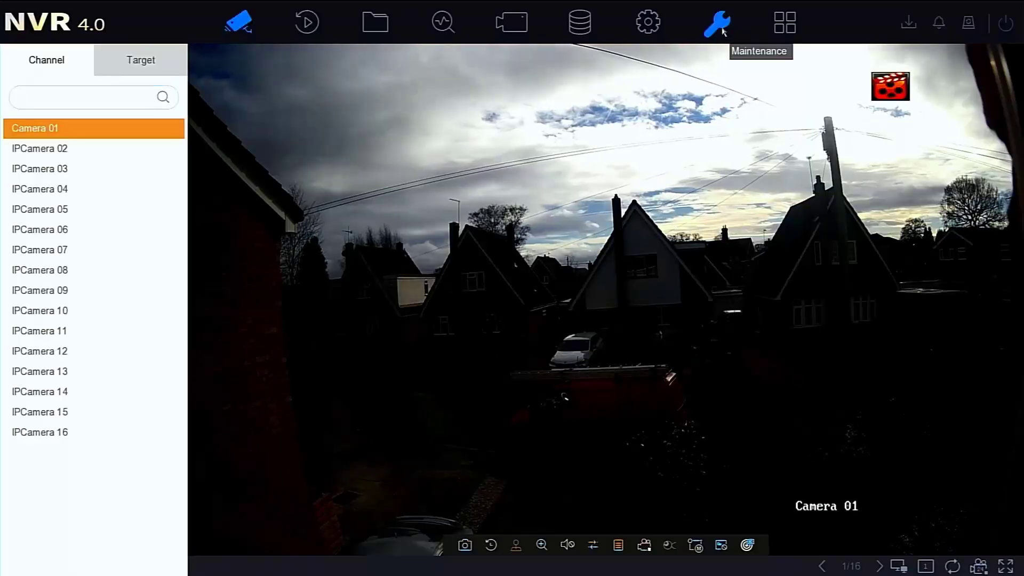
- In Local Upgrade, refresh the USB file list, enter the firmware folder and start upgrading with digicap.dav
{"action": "left_click", "coordinate": [716, 21]}
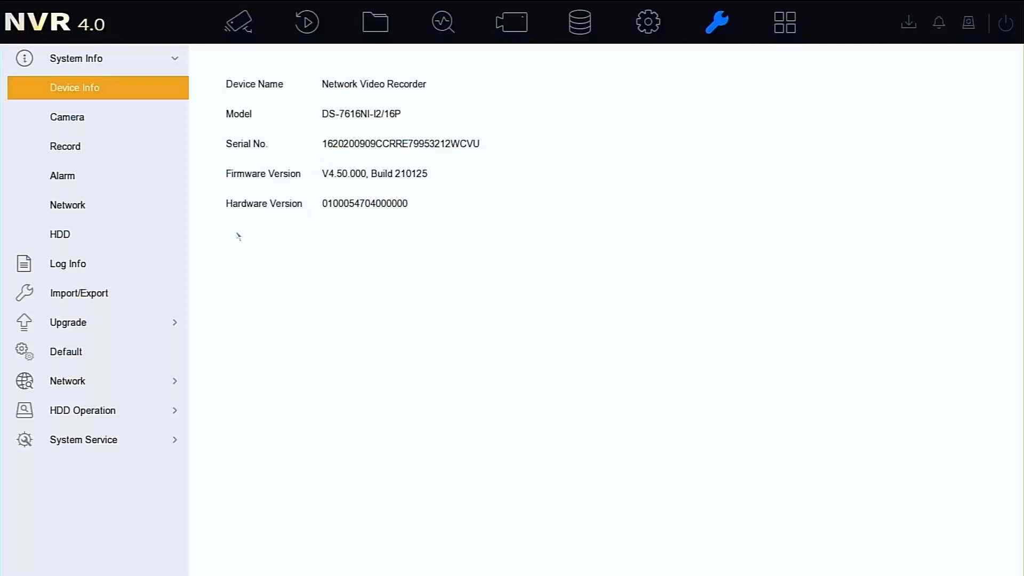
{"action": "left_click", "coordinate": [68, 322]}
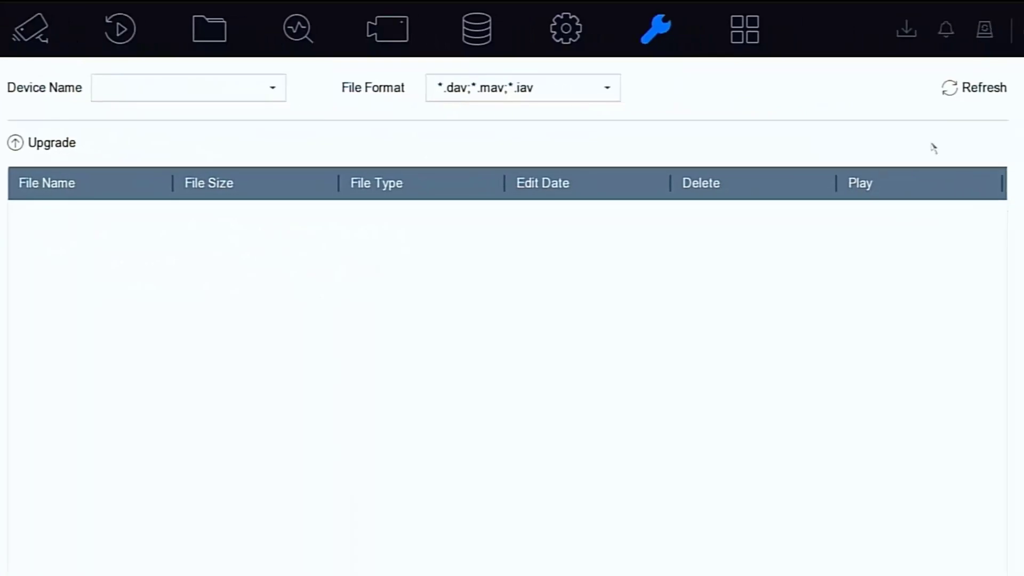
{"action": "left_click", "coordinate": [980, 88]}
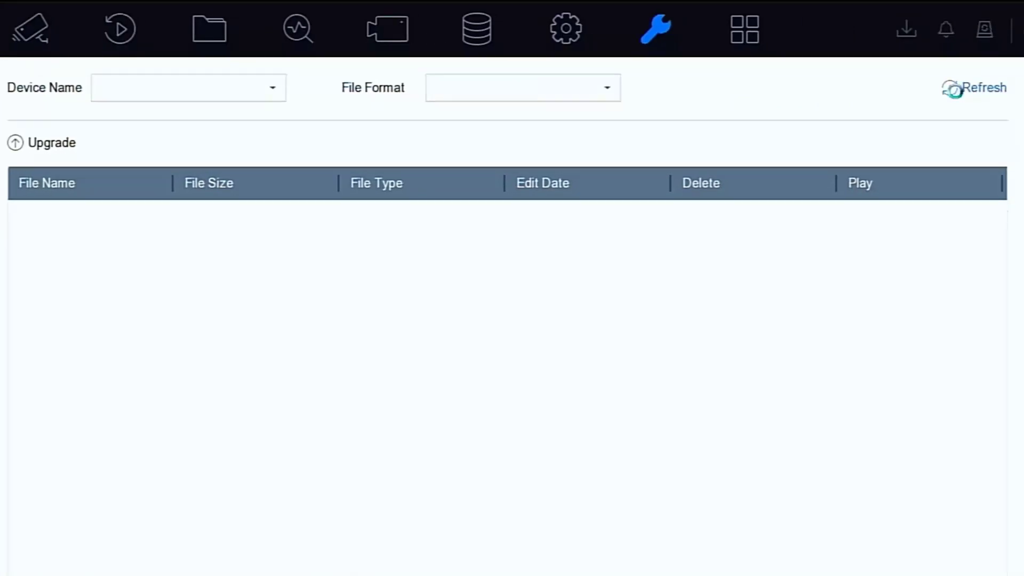
{"action": "left_click", "coordinate": [983, 87]}
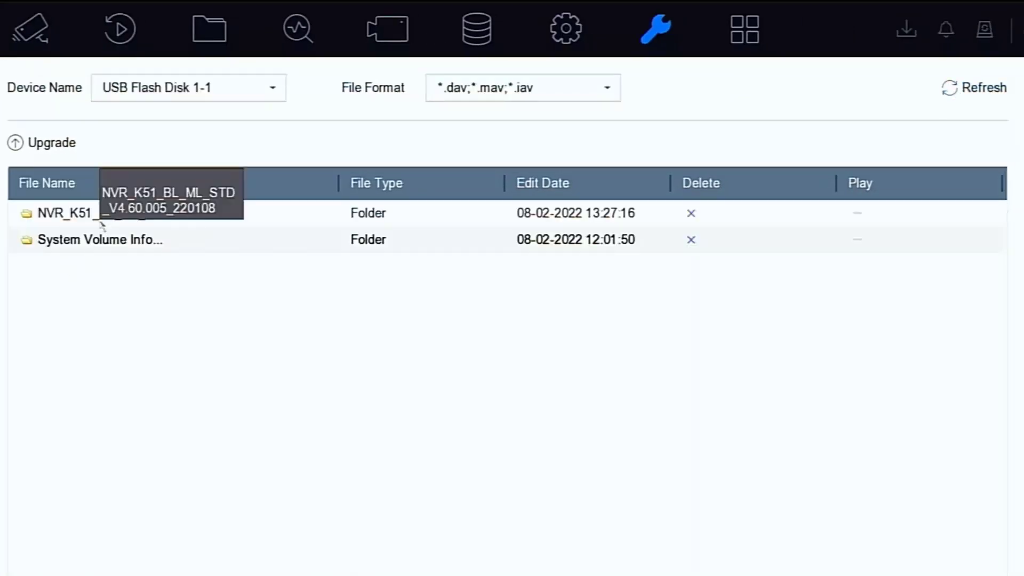
{"action": "double_click", "coordinate": [63, 214]}
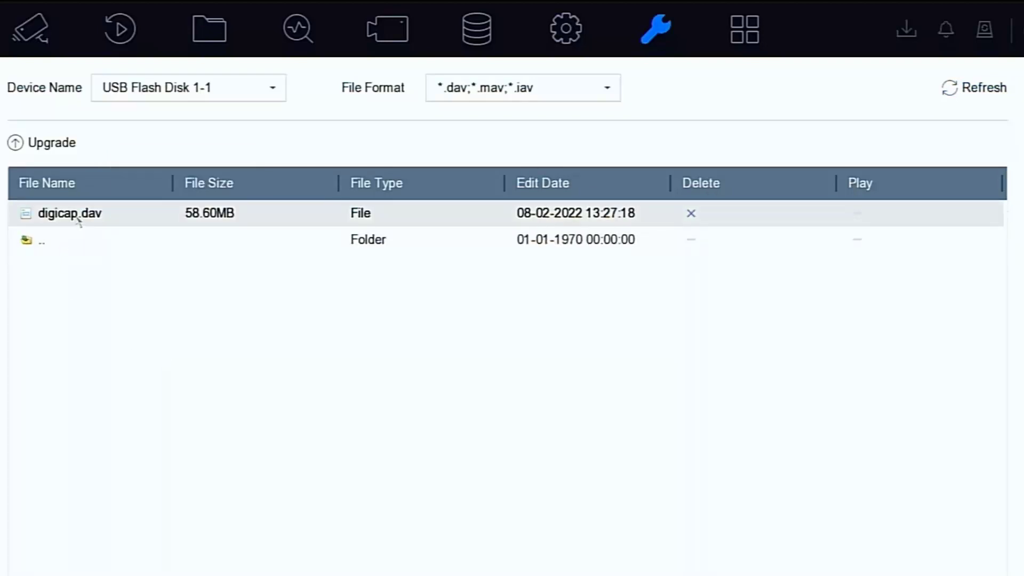
{"action": "left_click", "coordinate": [50, 141]}
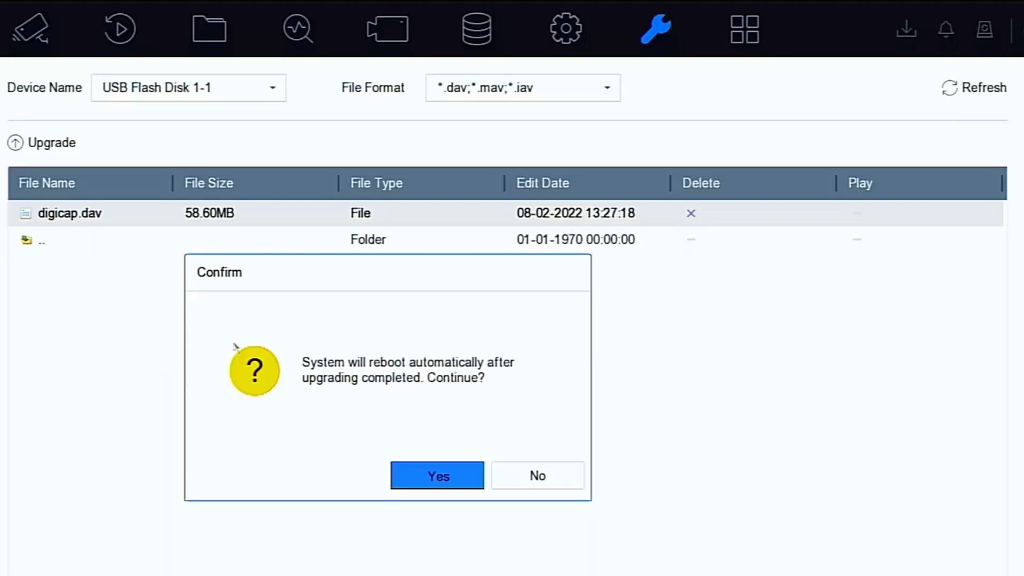
- Confirm the upgrade with automatic reboot and wait for the recorder to restart to the login screen
{"action": "left_click", "coordinate": [438, 476]}
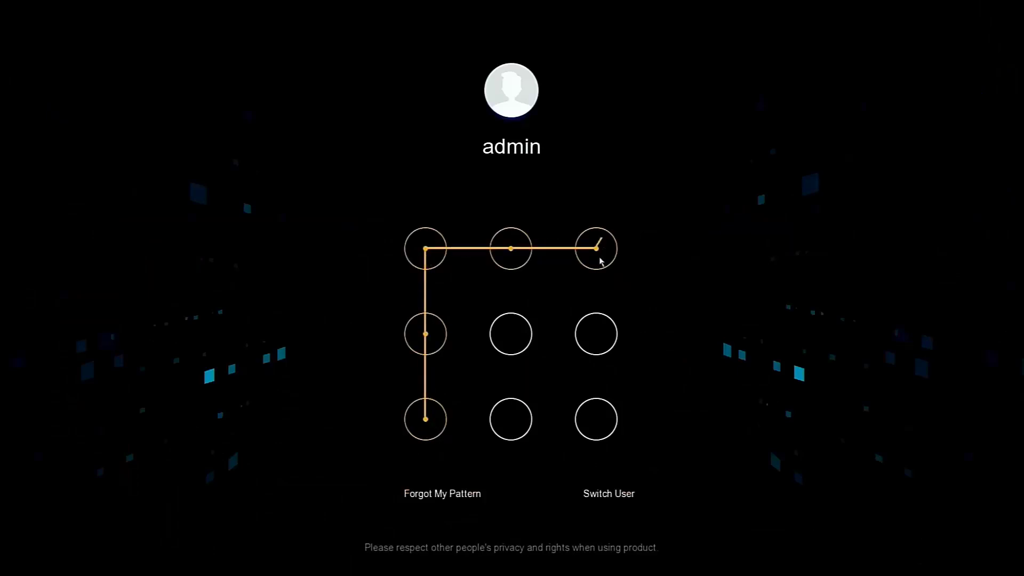
- Unlock the recorder and show Device Info now reporting firmware V4.60.005, Build 220108
{"action": "left_click", "coordinate": [595, 246]}
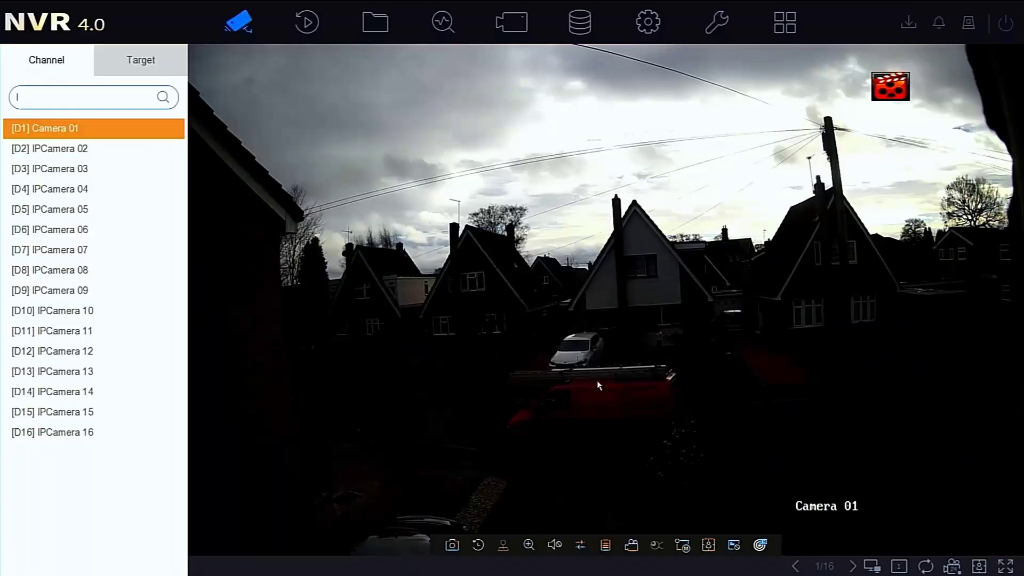
{"action": "mouse_move", "coordinate": [716, 22]}
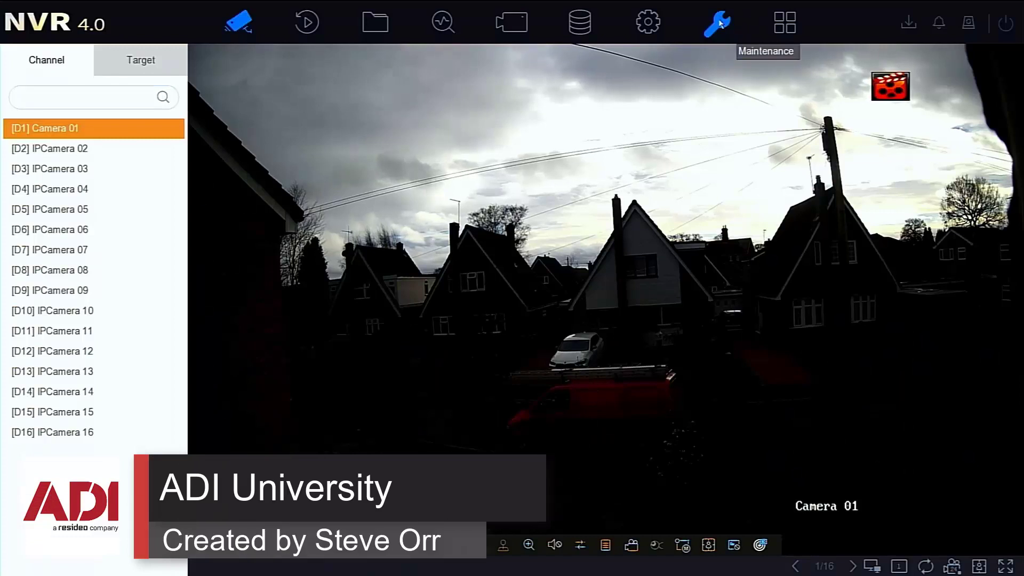
{"action": "left_click", "coordinate": [717, 22]}
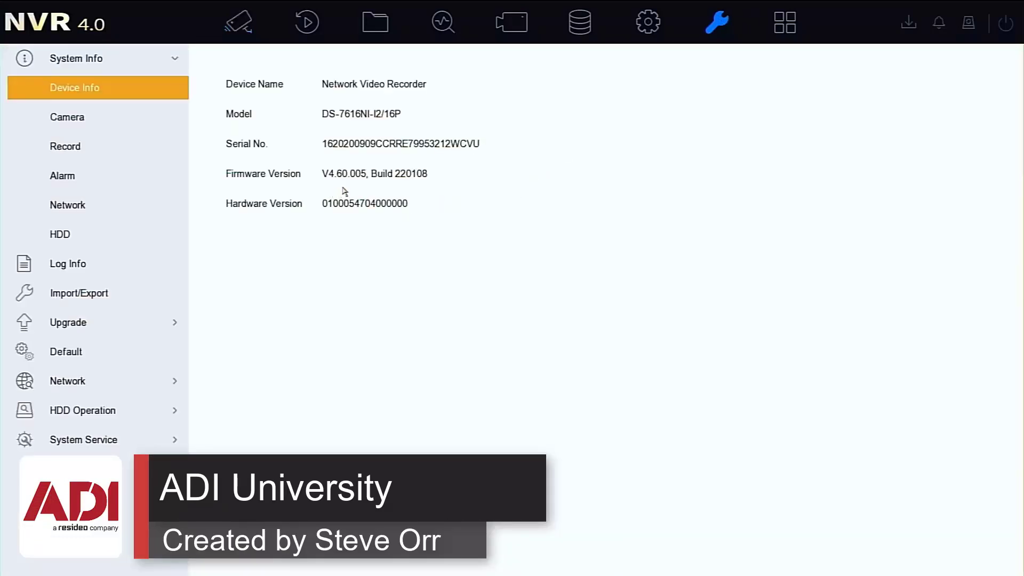
{"action": "mouse_move", "coordinate": [438, 228]}
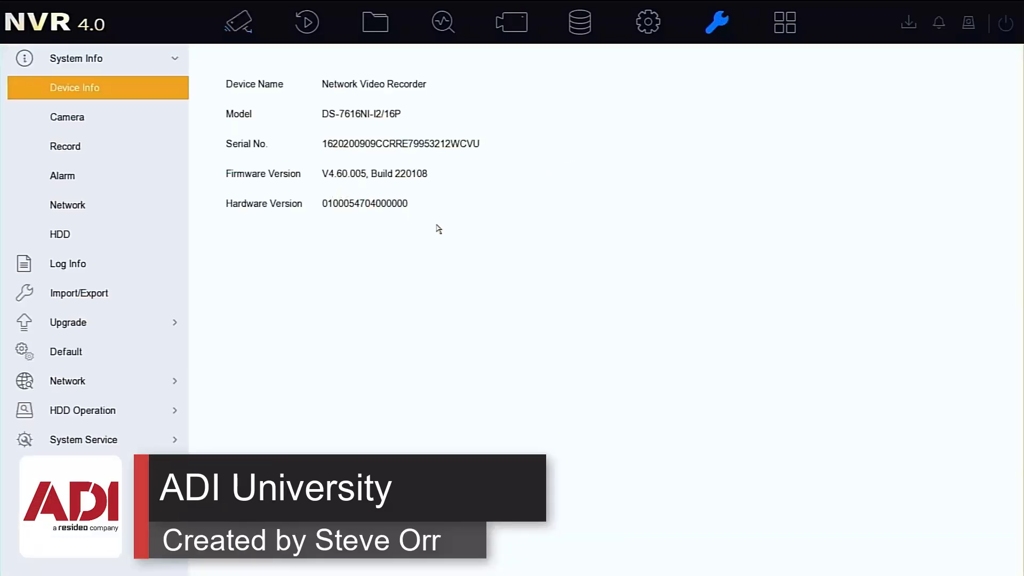